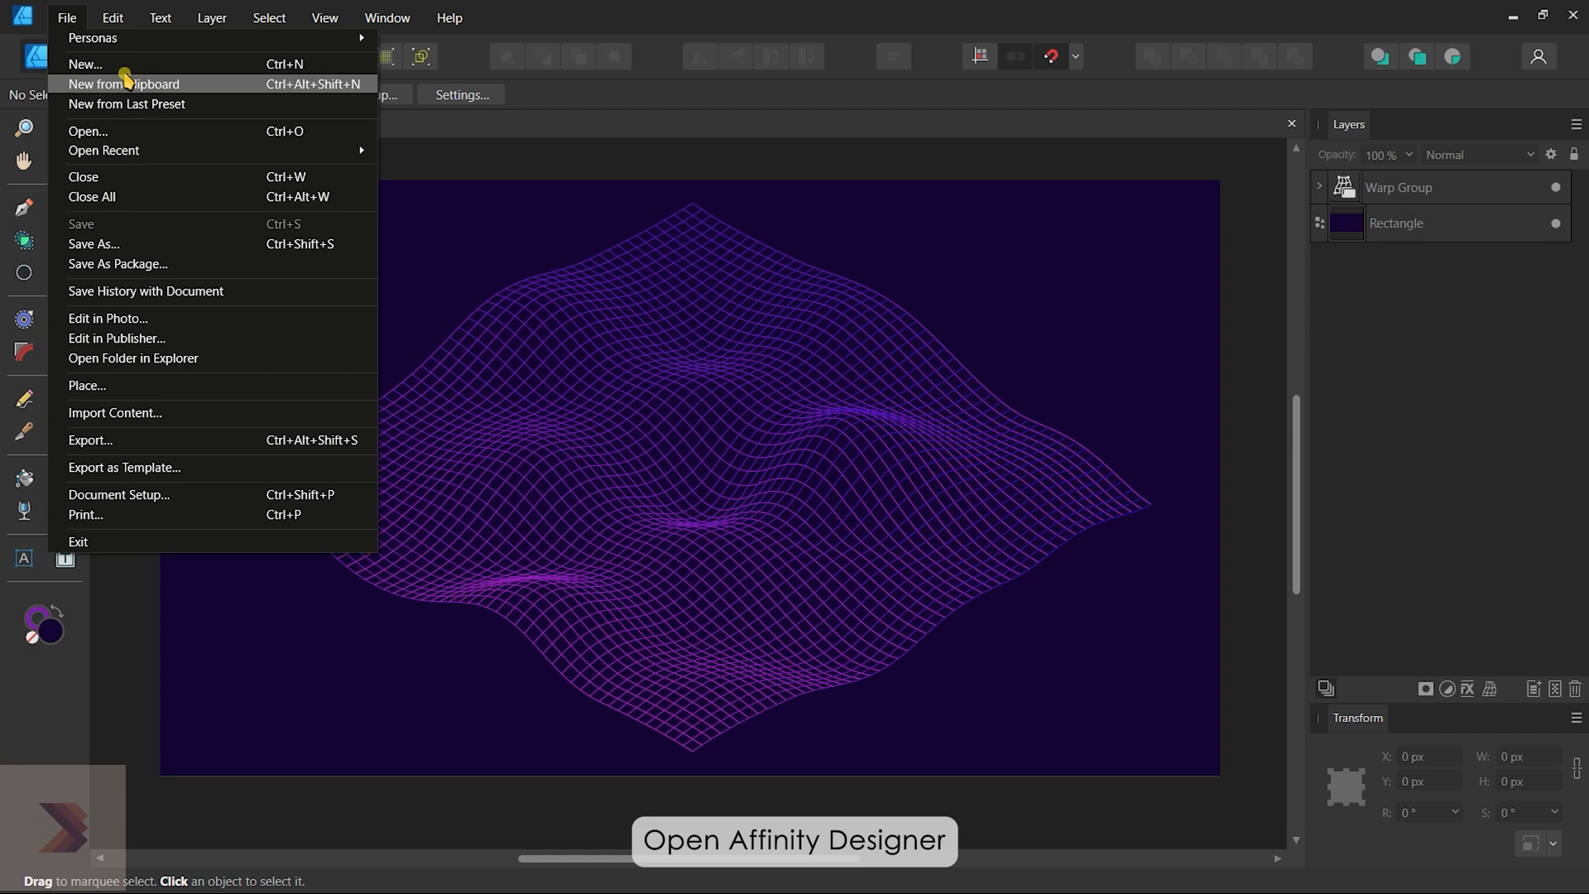
Create a new 1280 × 720 px YouTube Thumbnail document.
left_click(84, 64)
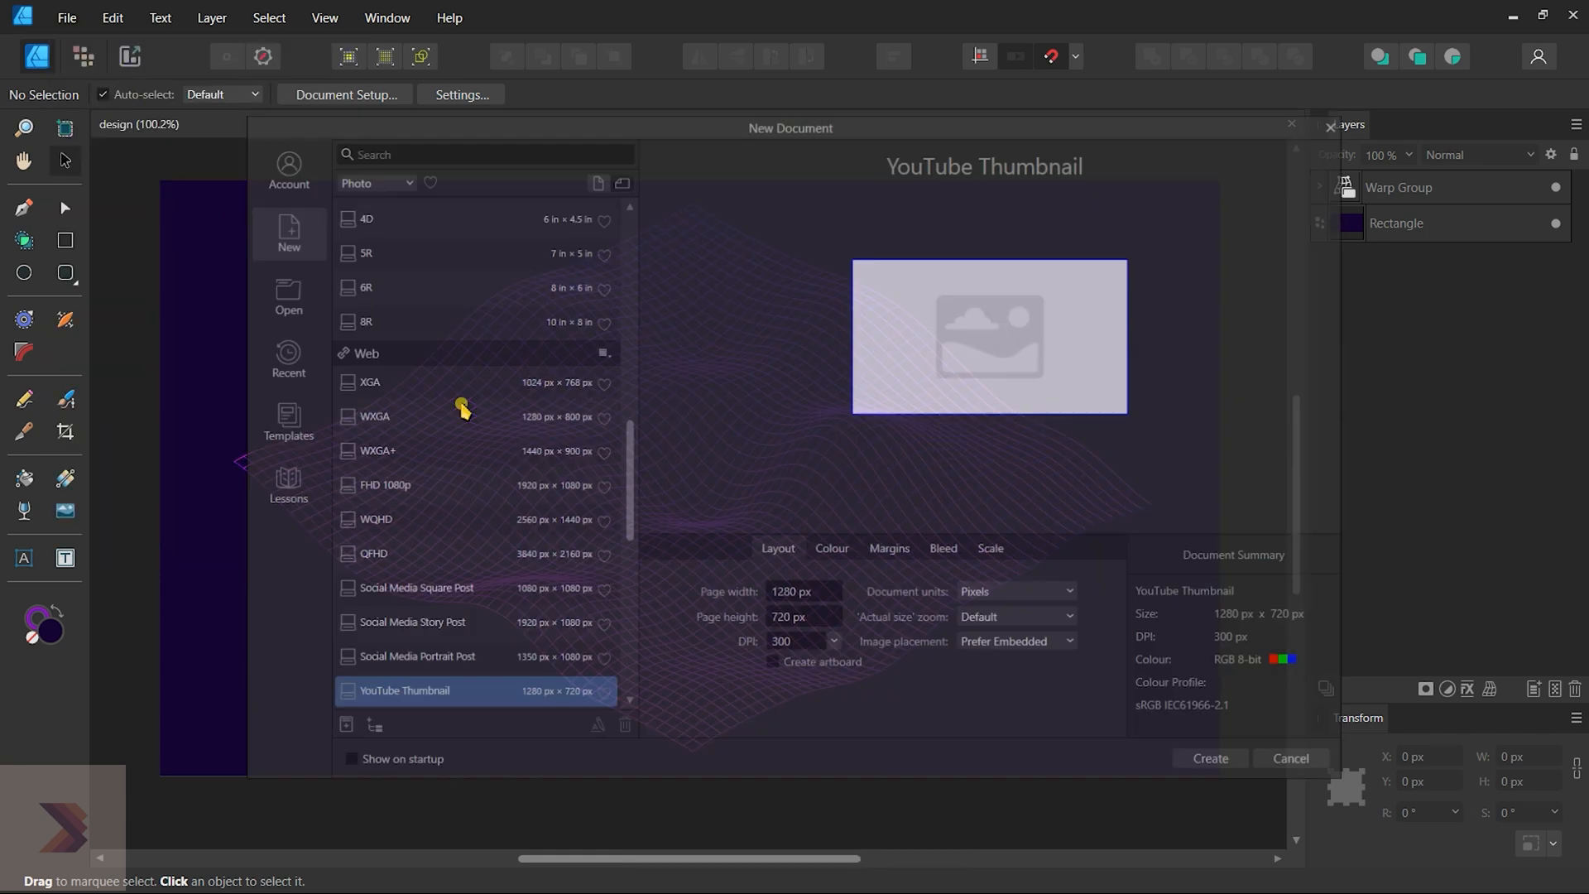
left_click(1208, 759)
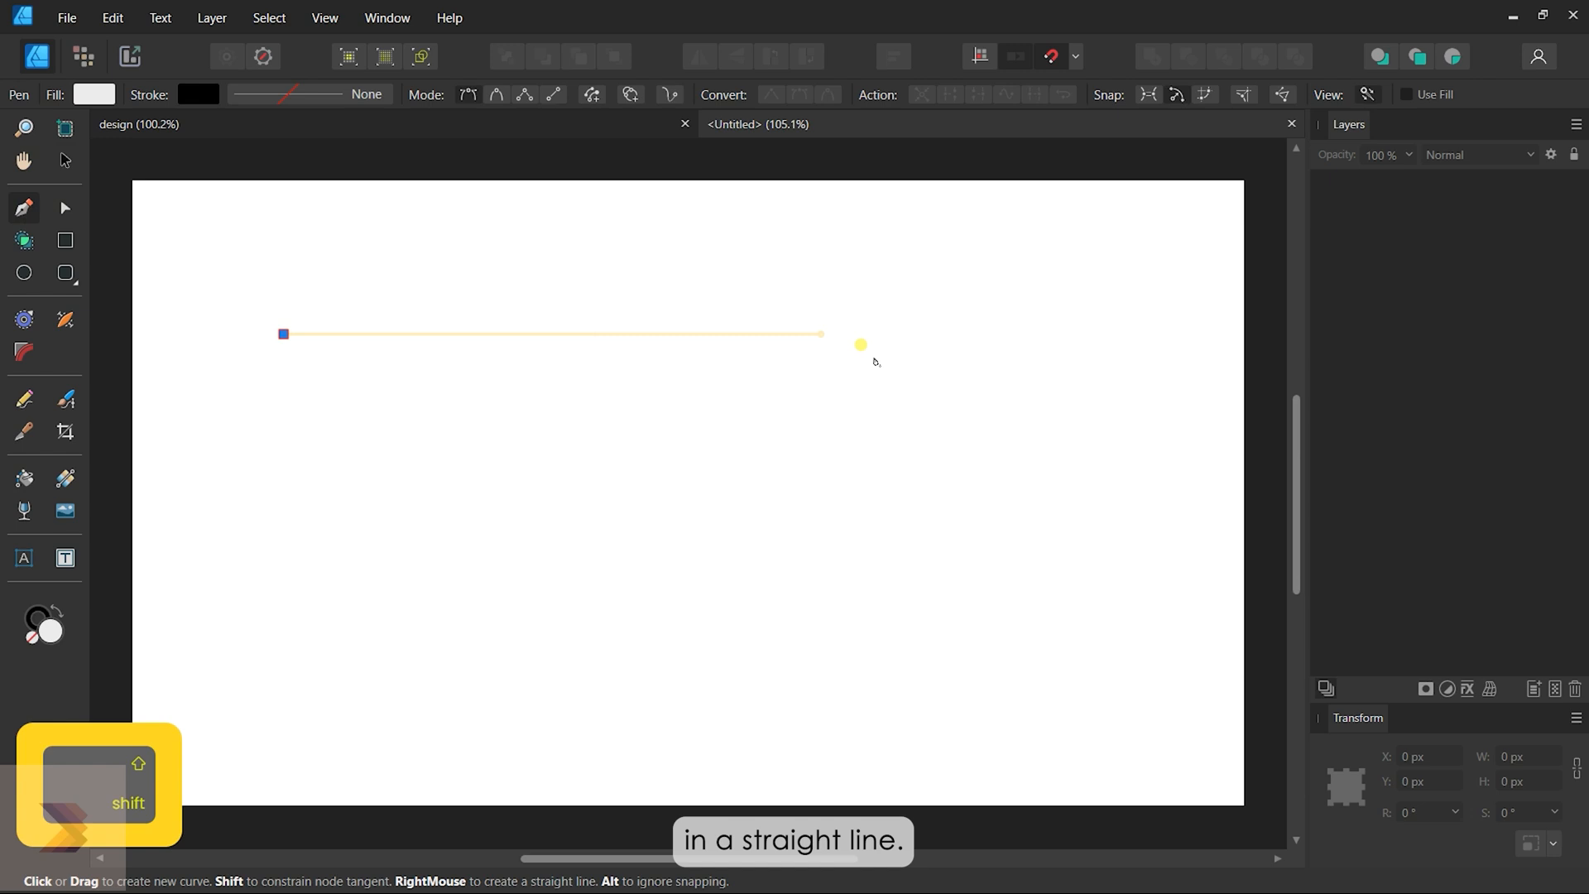
Finish a straight horizontal pen line and switch to the Move Tool to centre it.
left_click(975, 334)
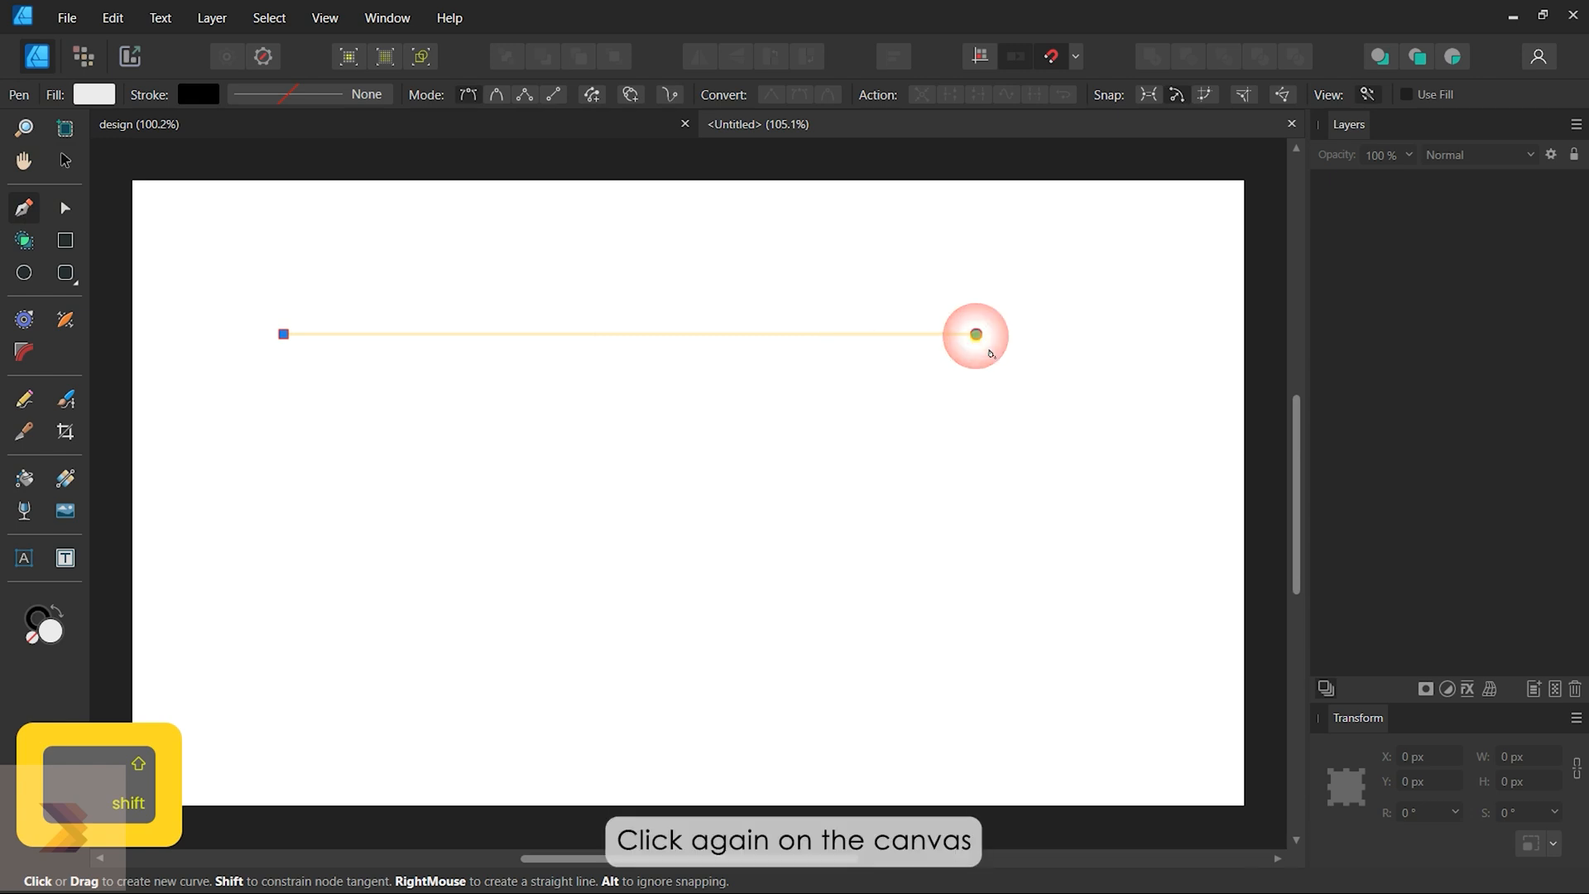
left_click(973, 334)
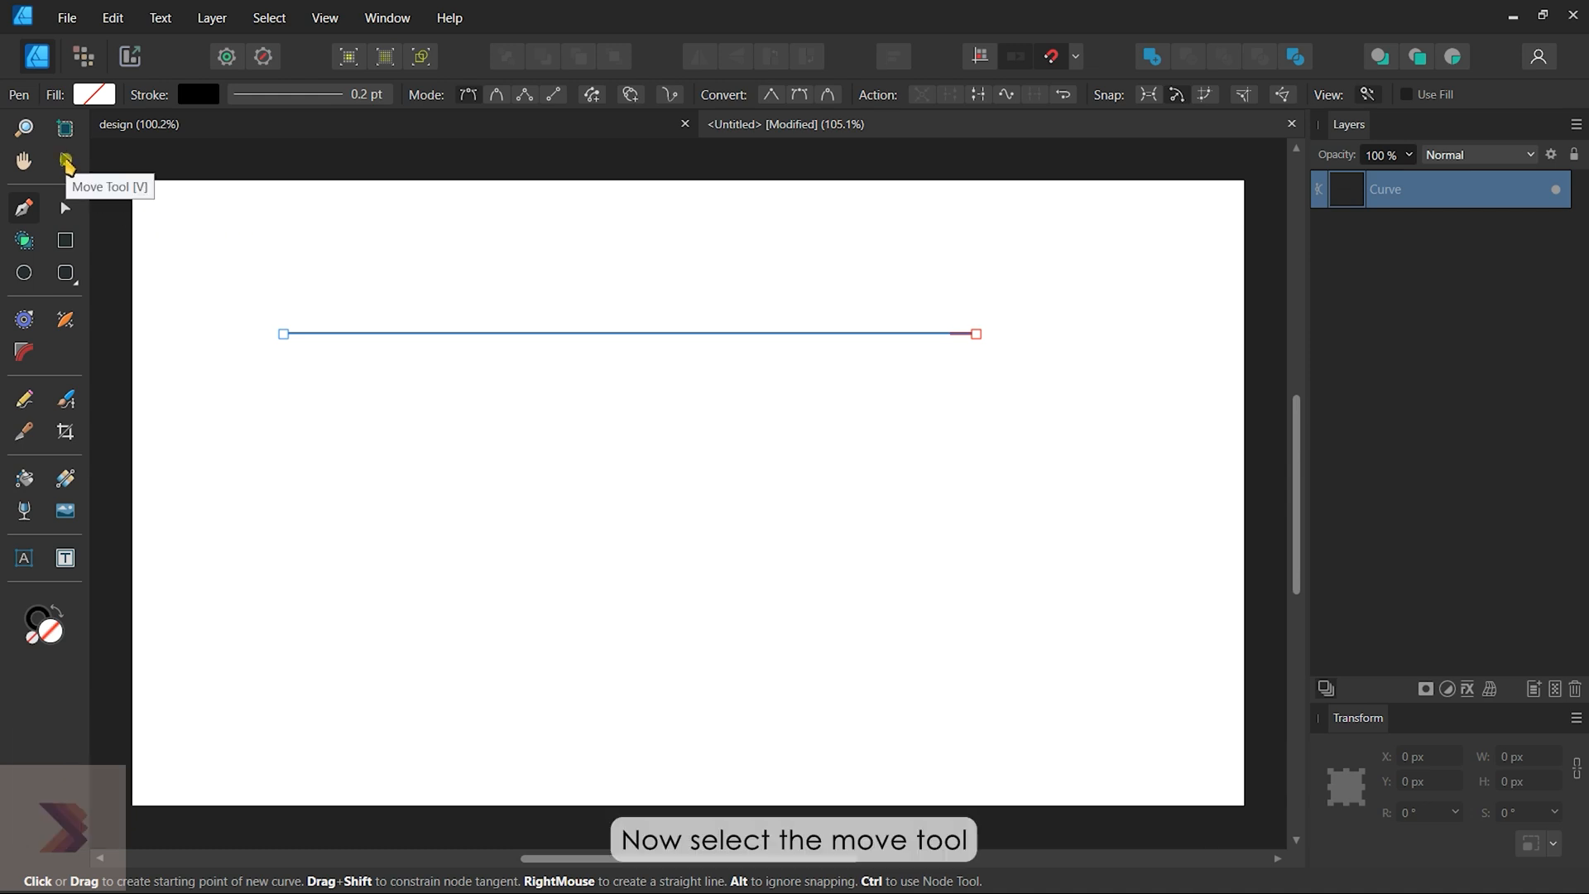
left_click(65, 161)
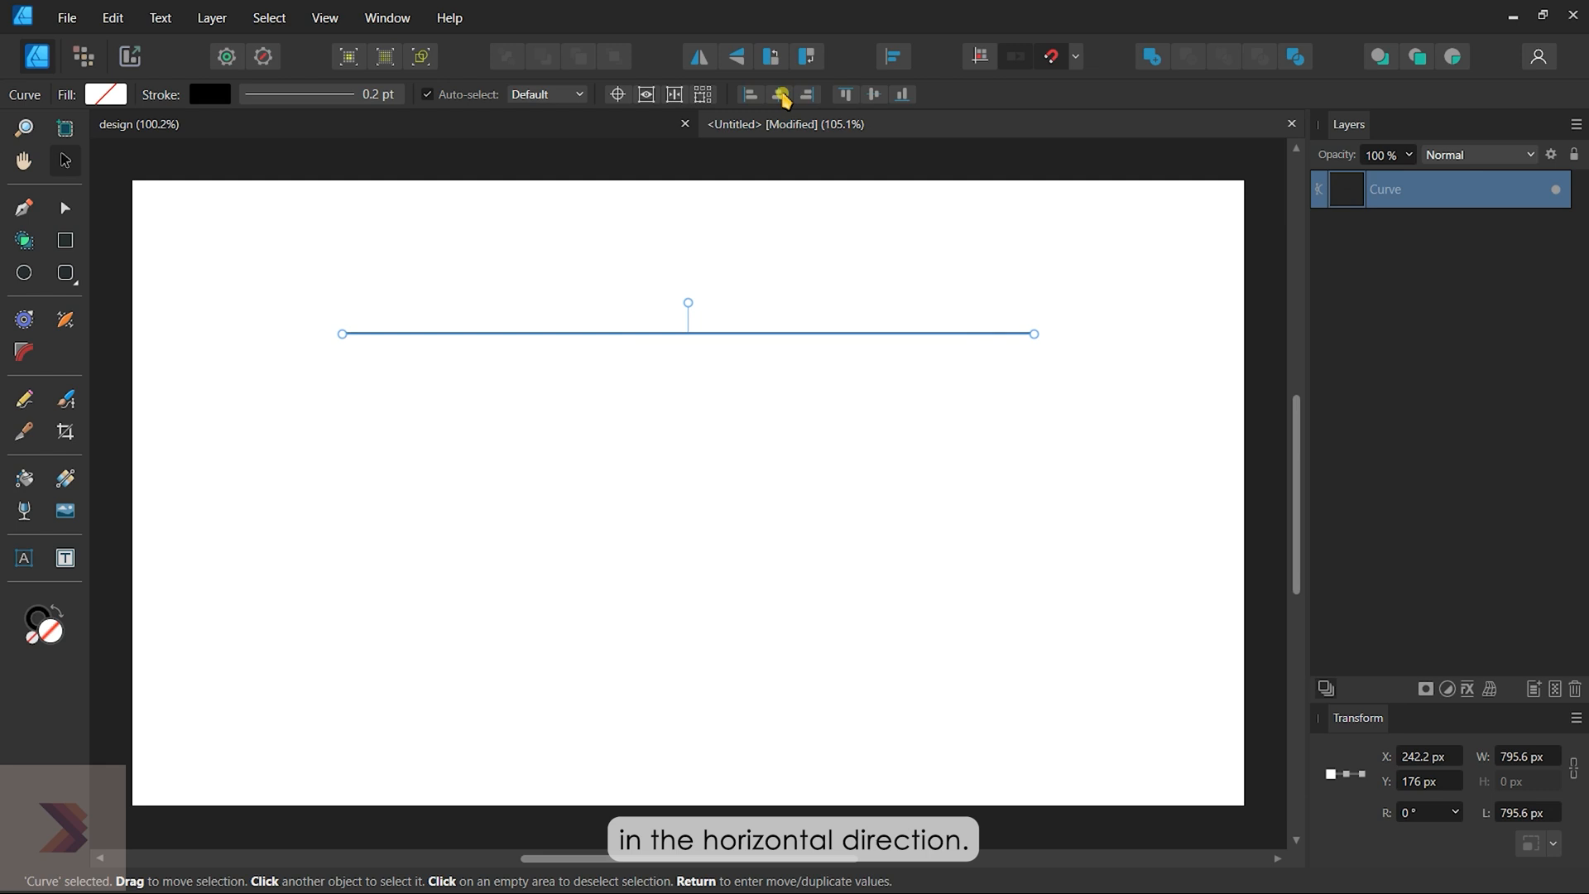
mouse_move(763, 372)
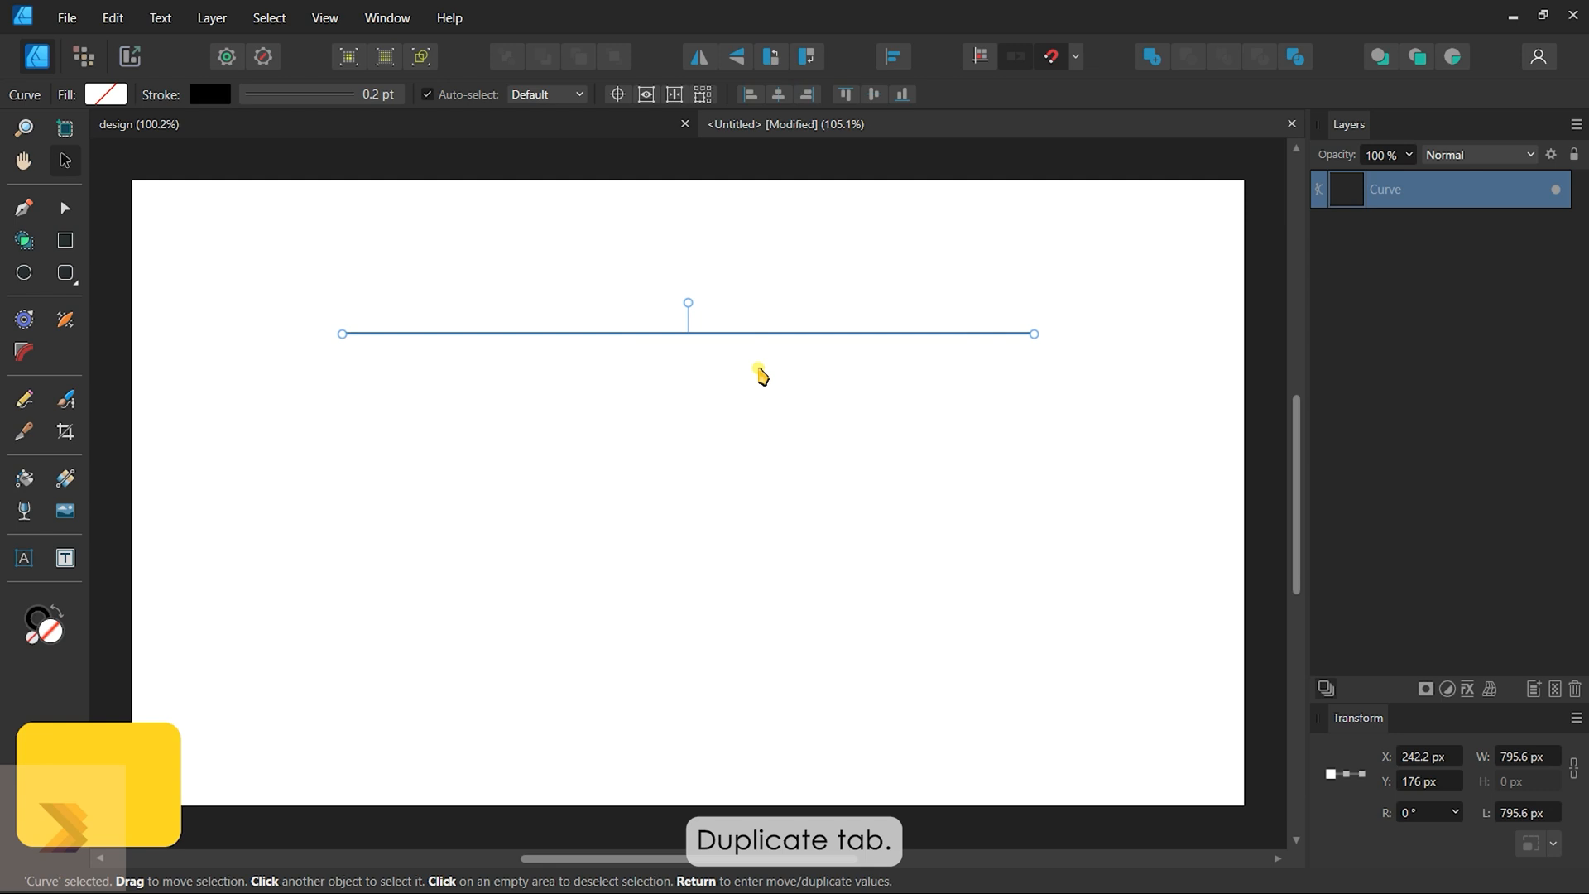
Duplicate the line 49 times at 10 px vertical spacing to make 50 parallel lines.
key("Return")
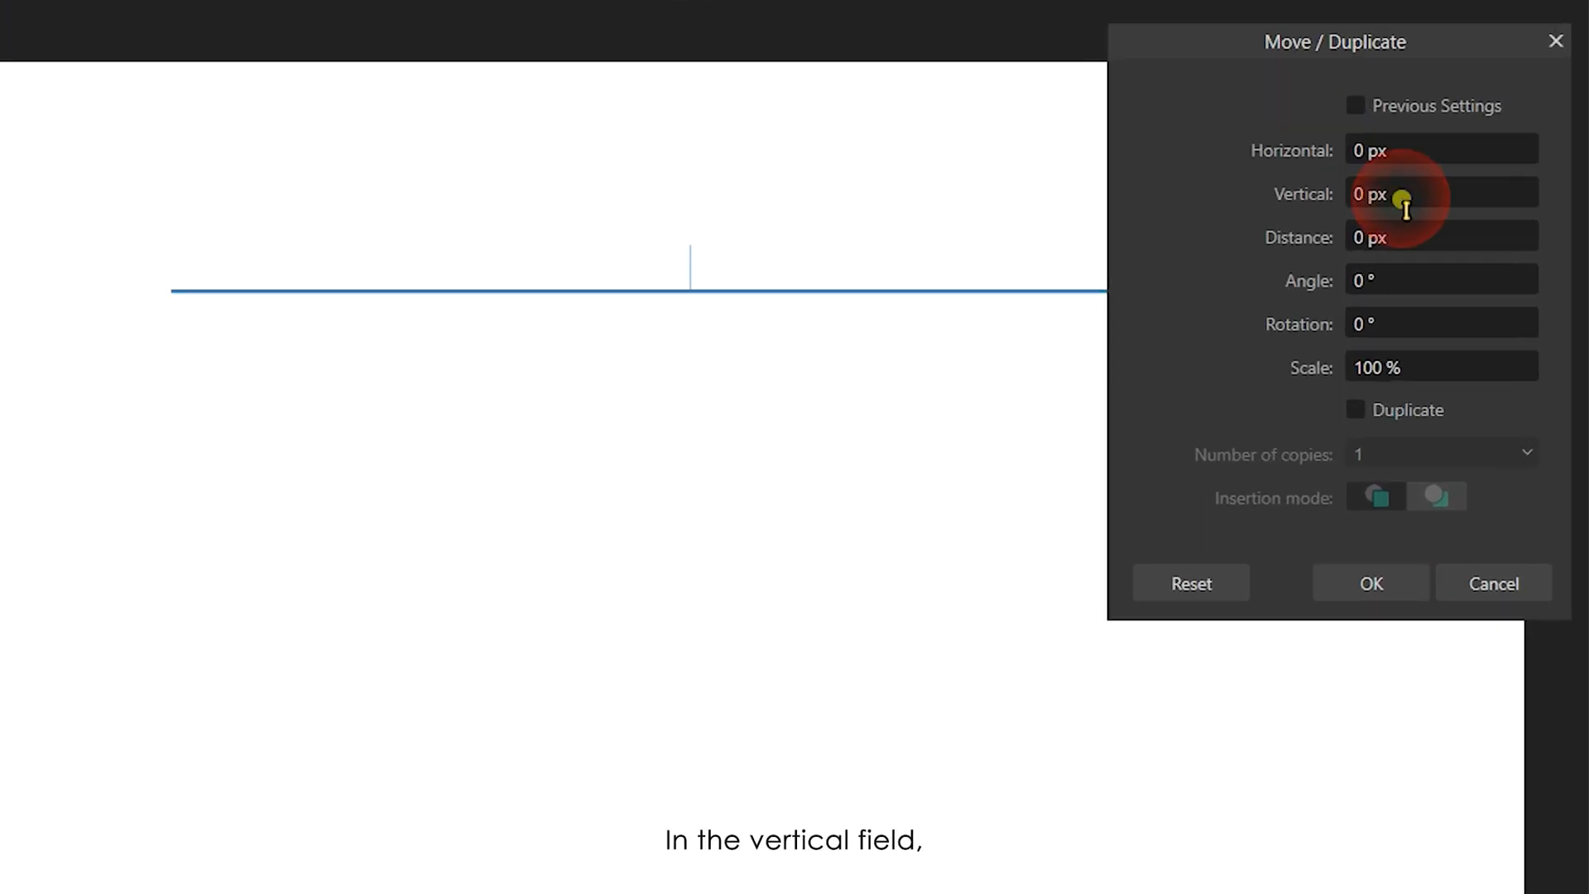
type("10")
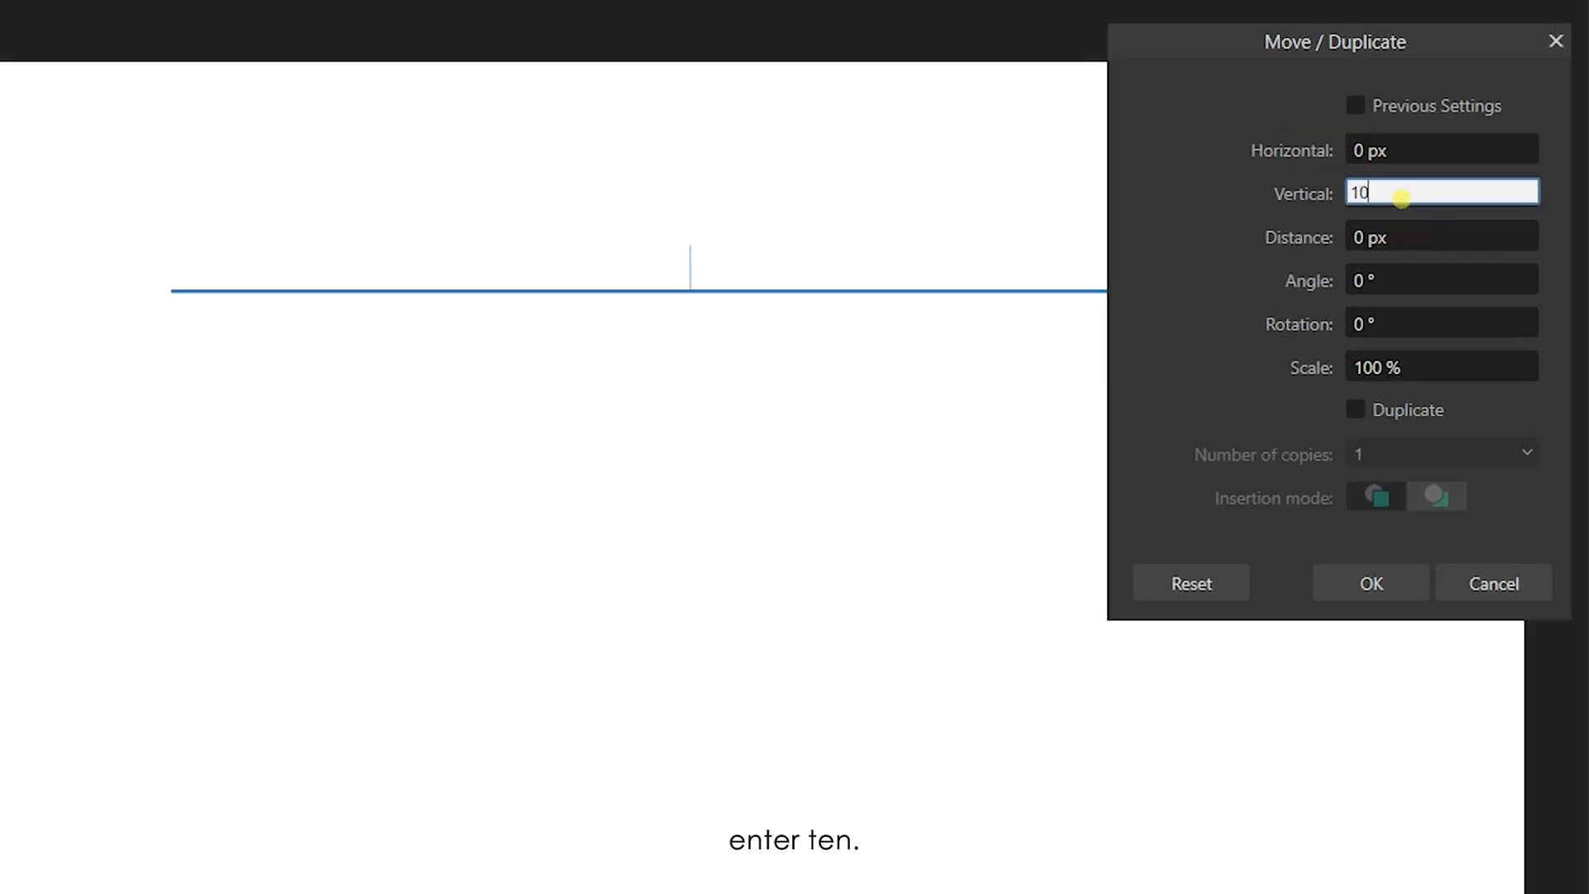
key("Return")
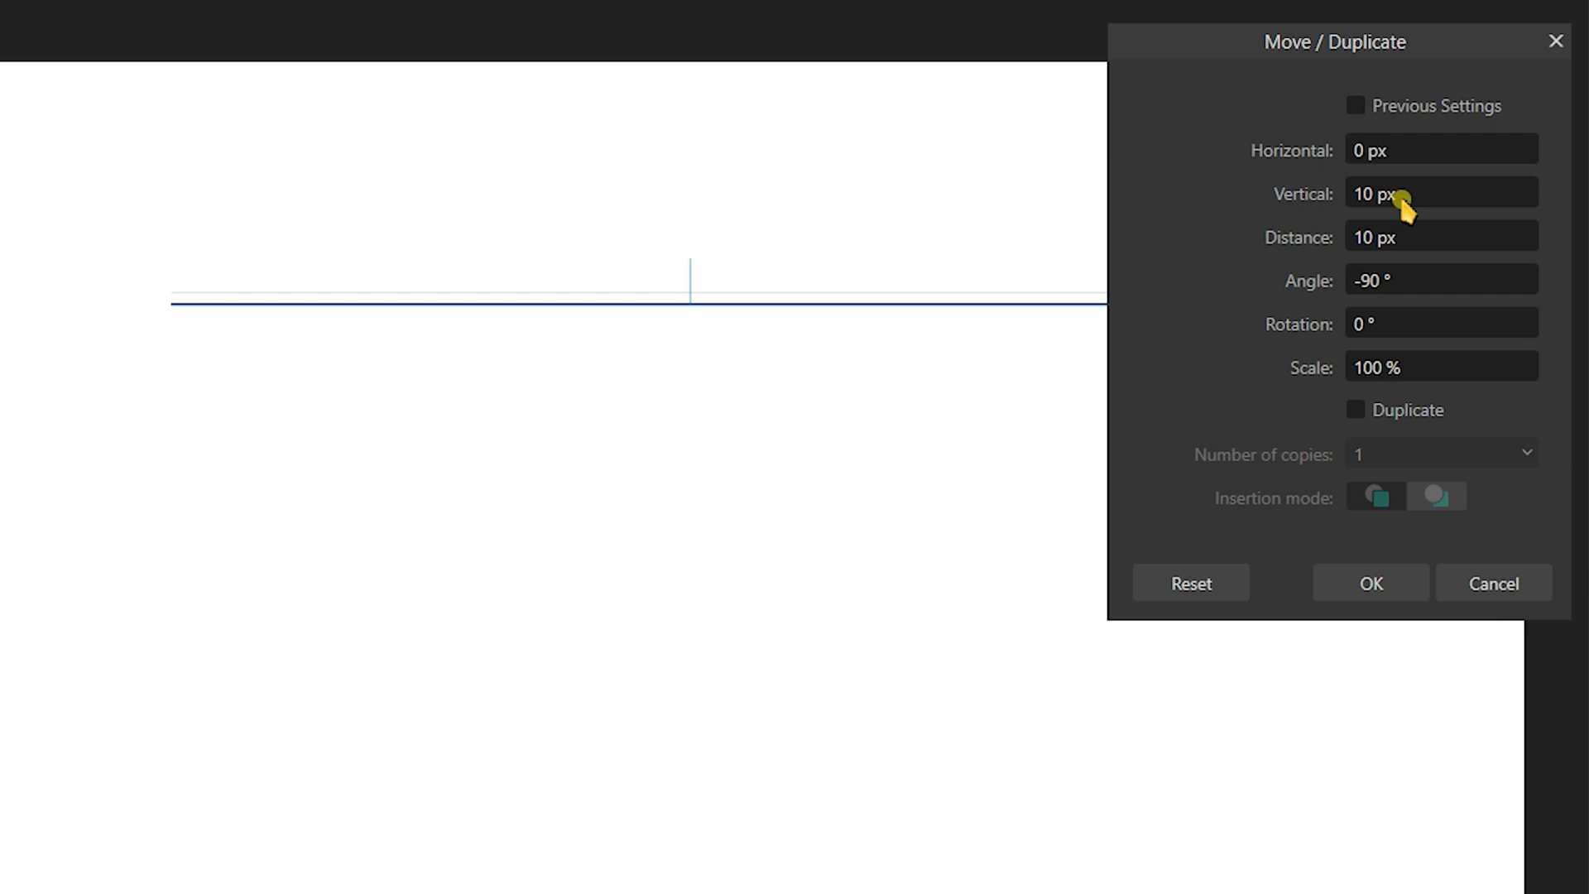
left_click(1356, 409)
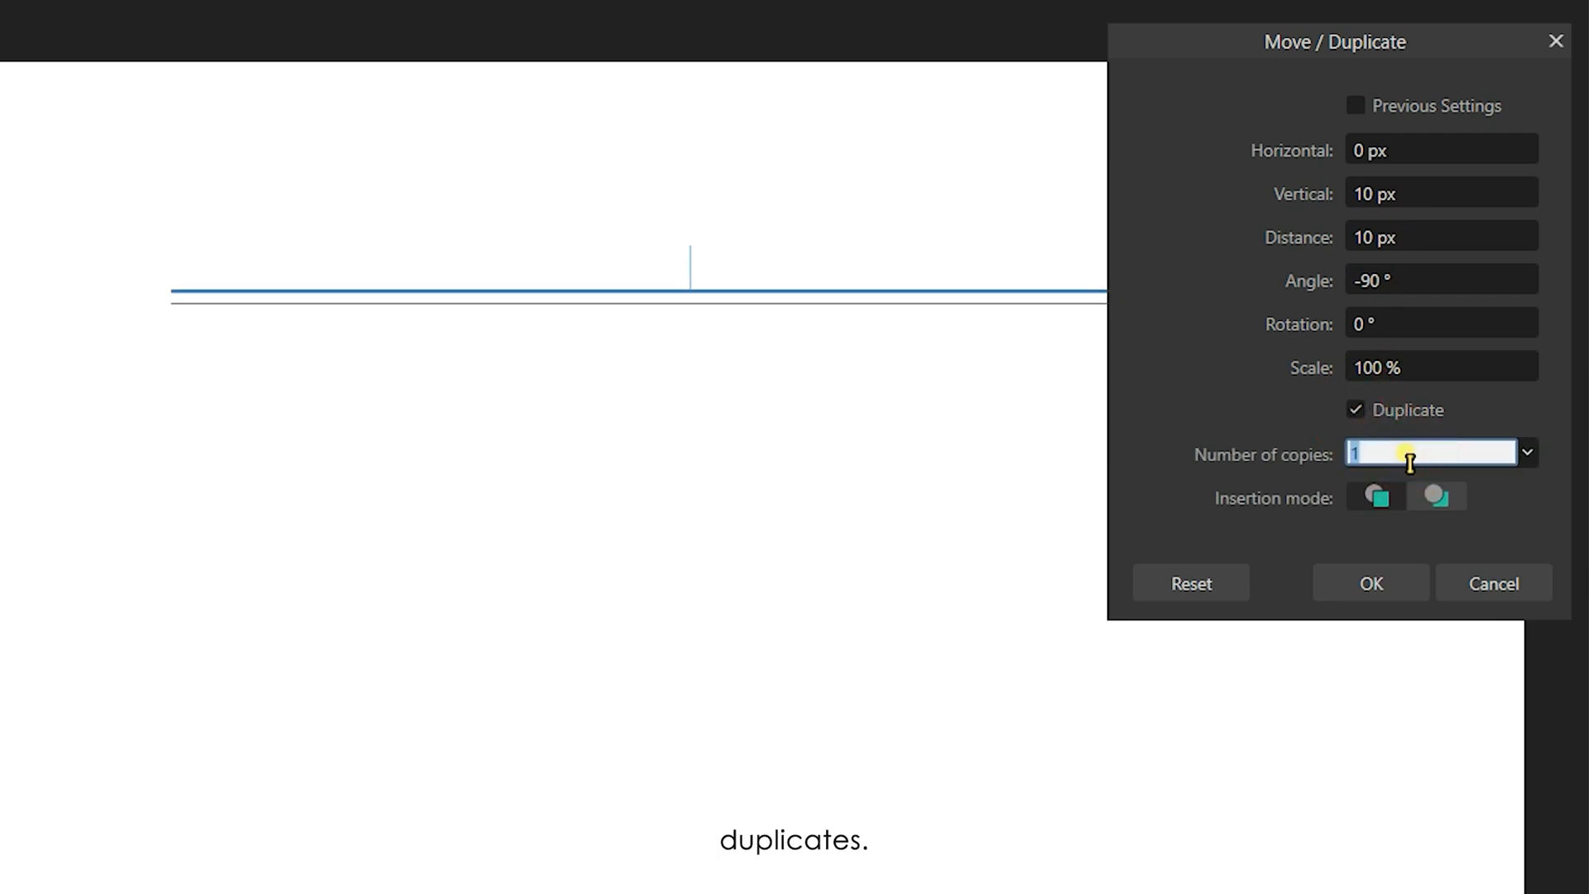
type("49")
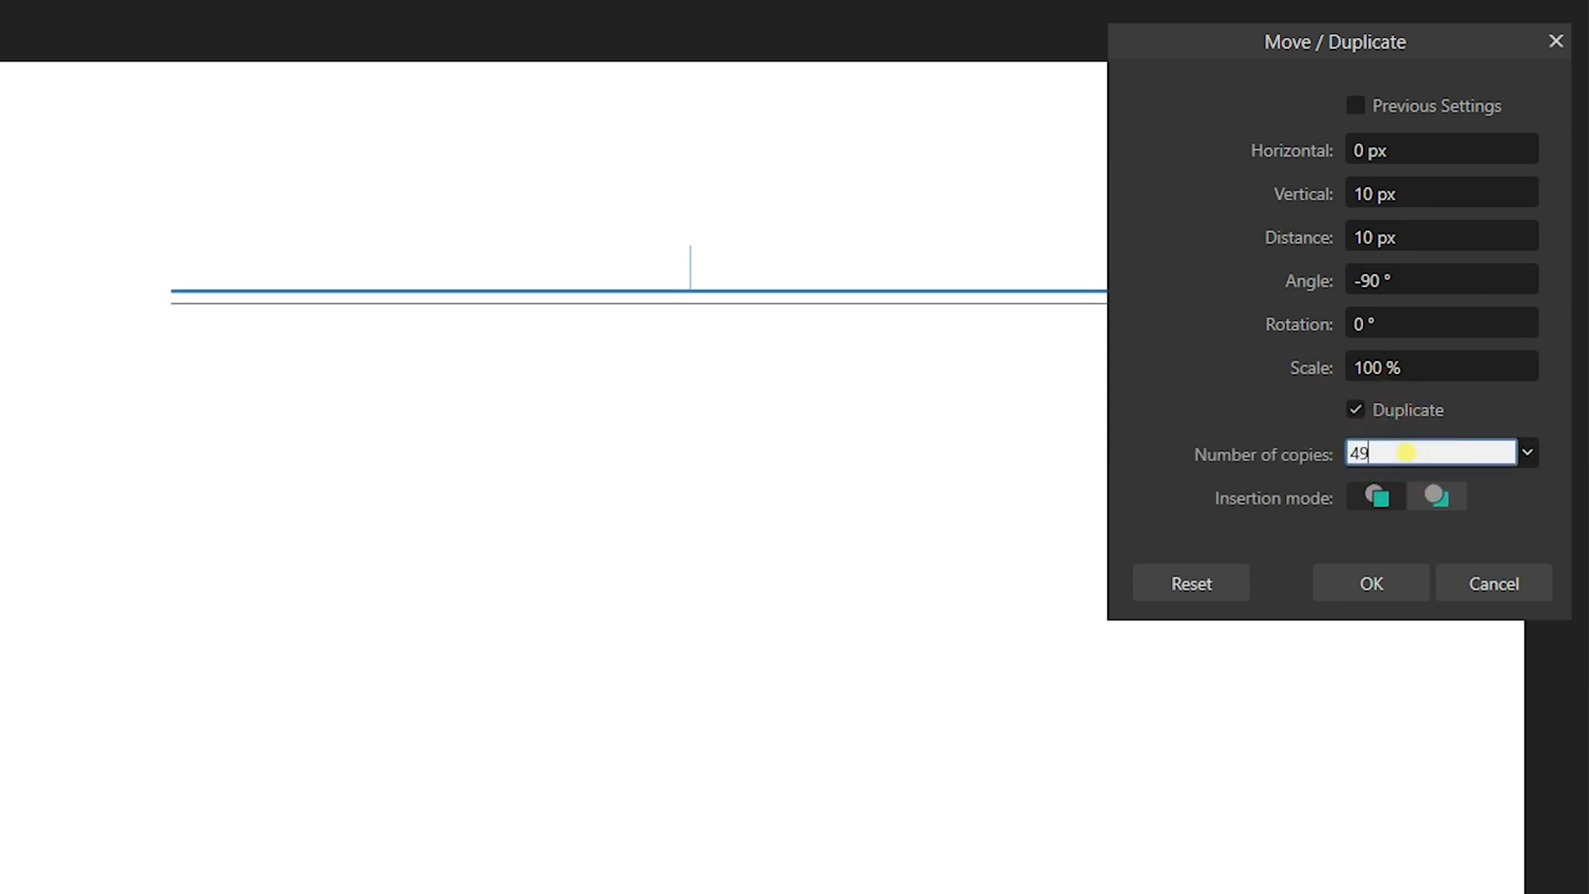
left_click(1371, 582)
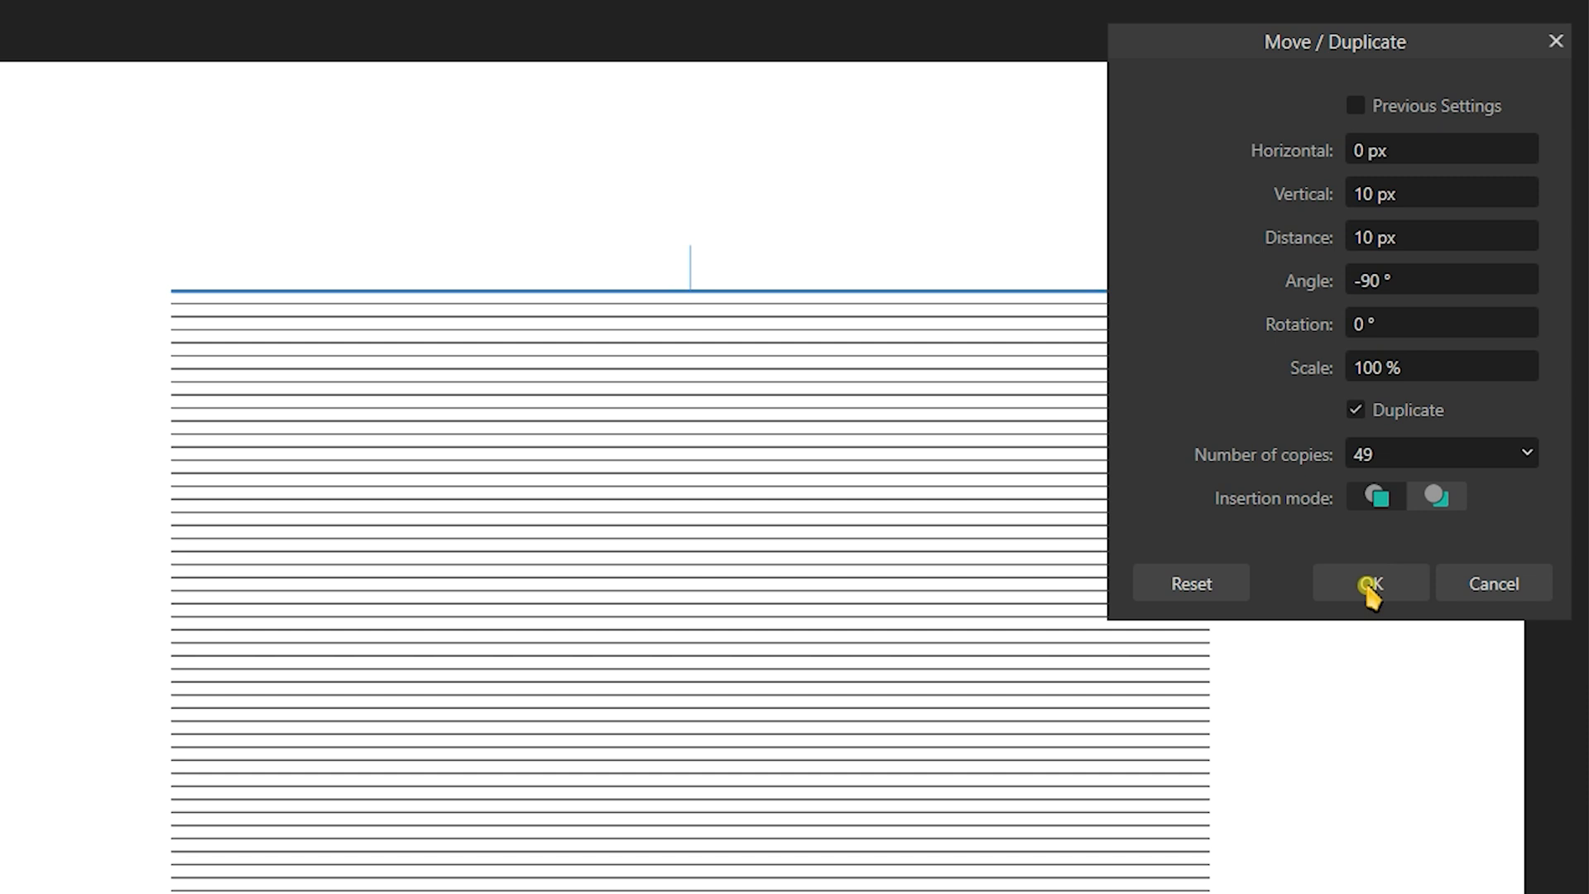
left_click(1371, 583)
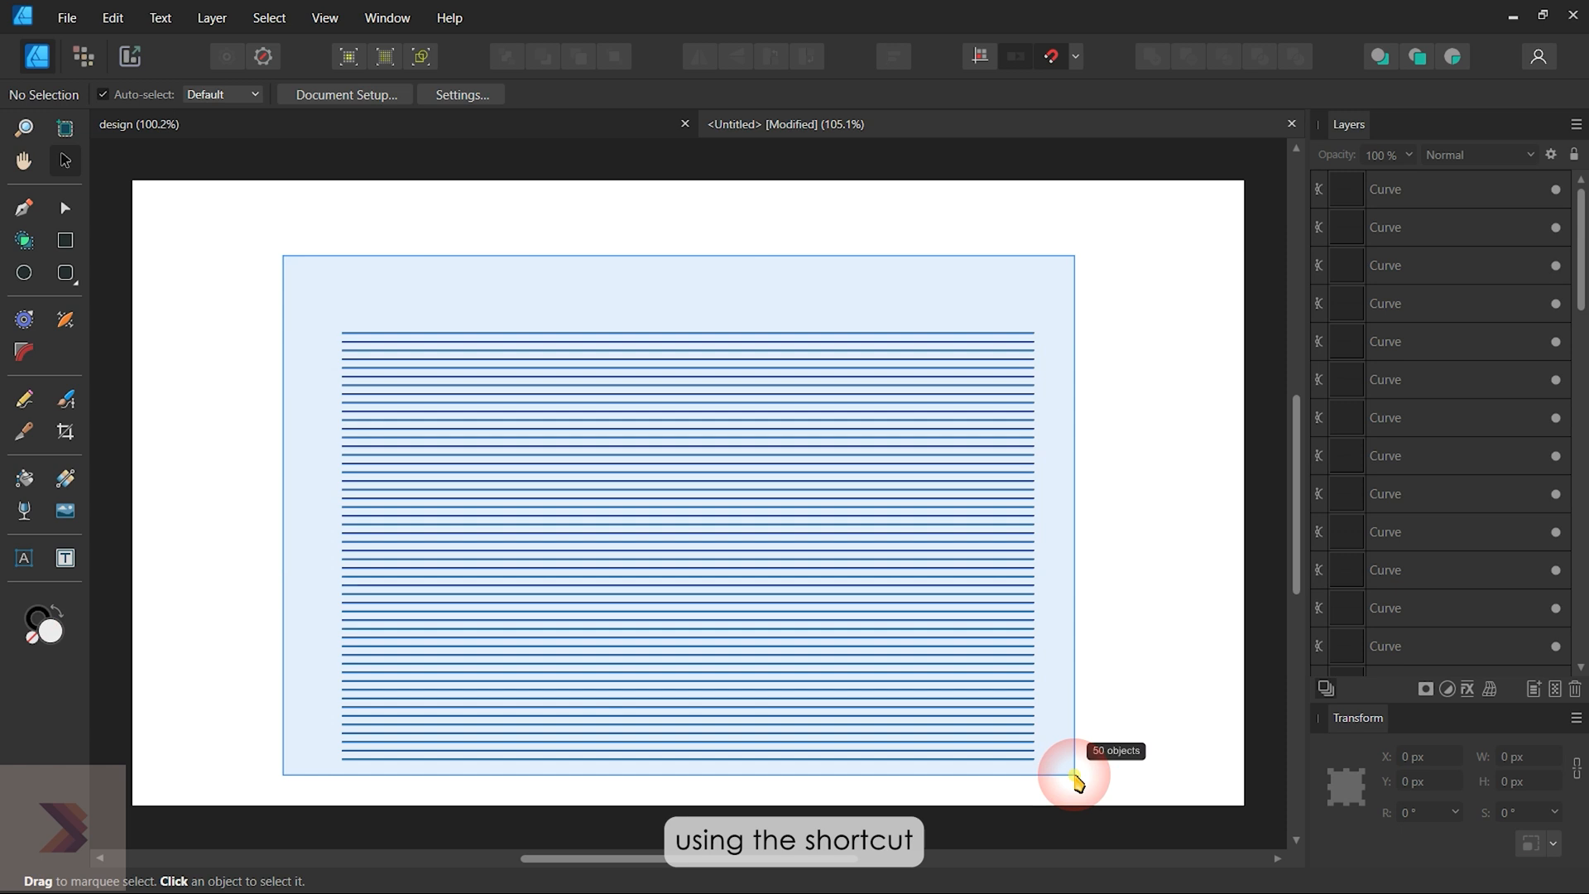
Group the 50 horizontal lines and duplicate the group for the rotated vertical copy.
key("ctrl+g")
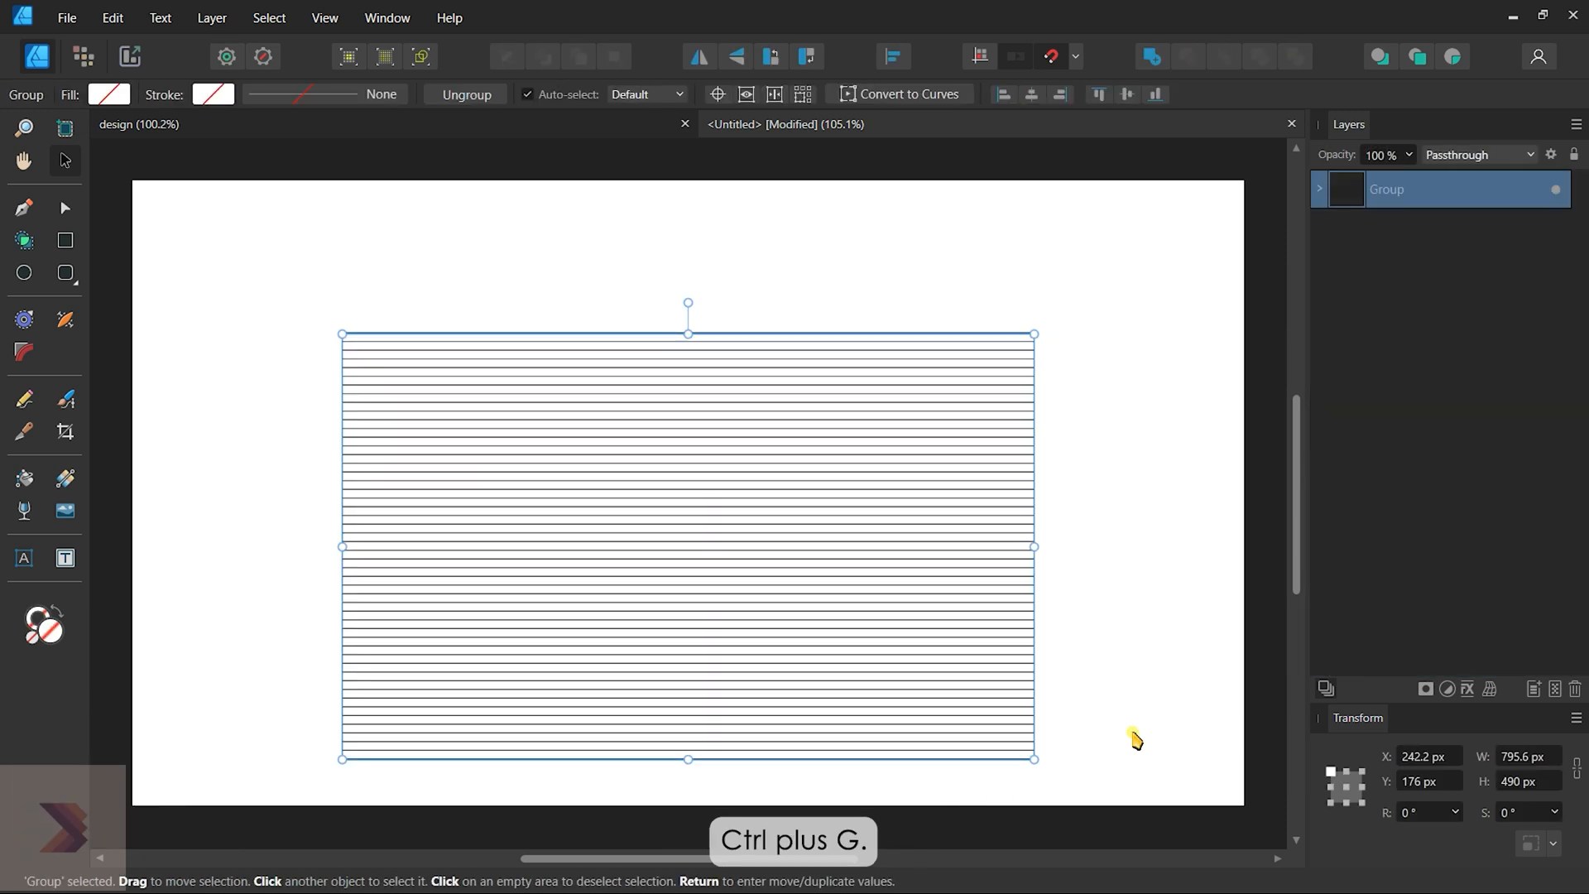
key("ctrl+j")
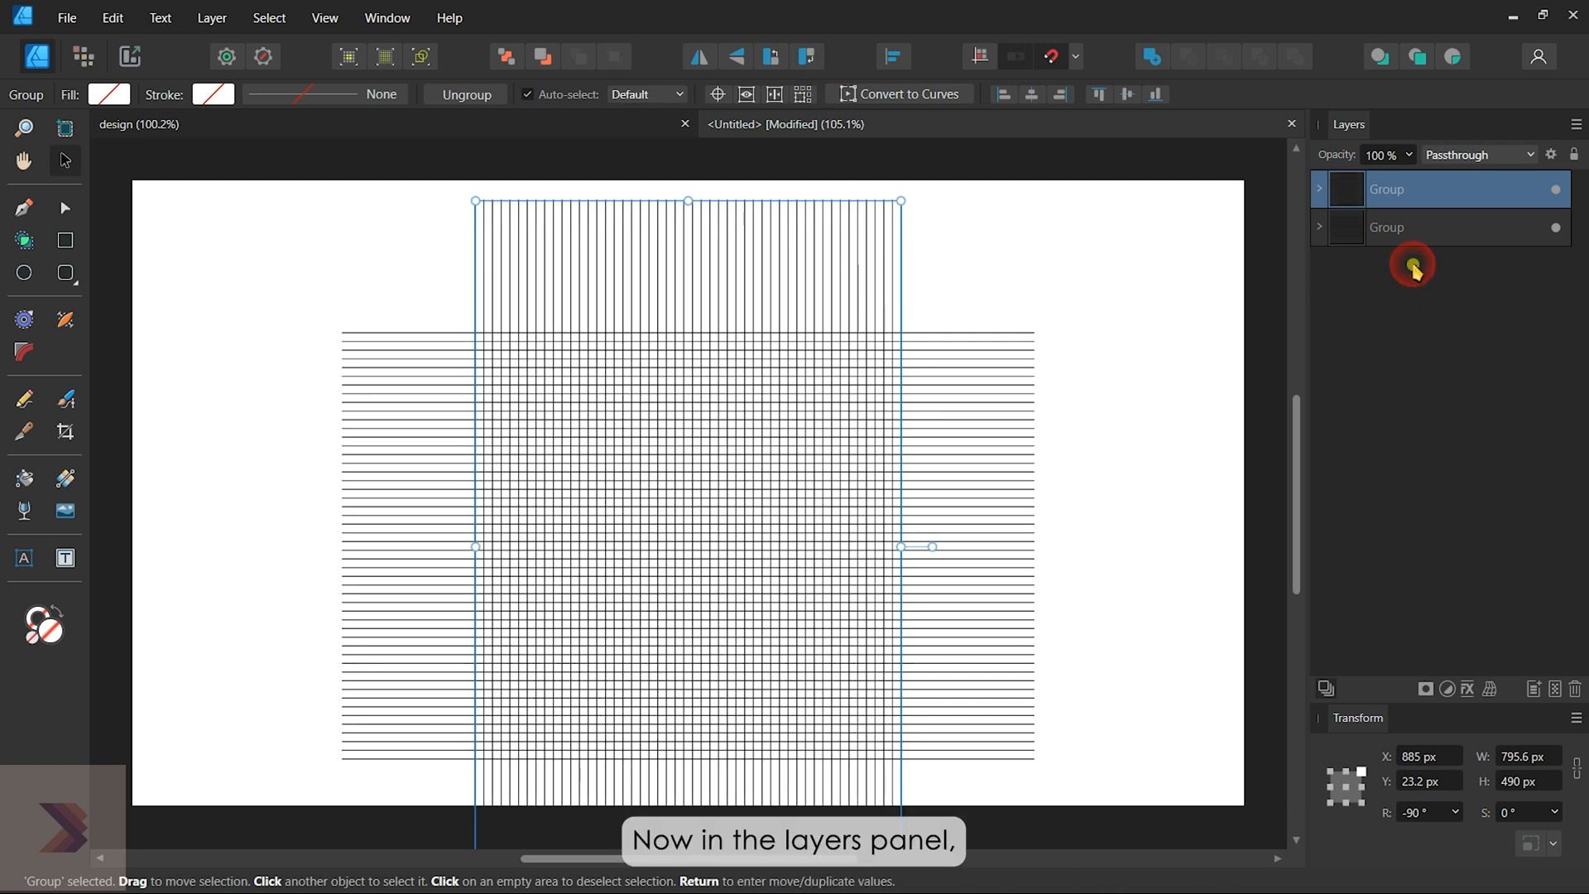
Select both line groups in Layers and ungroup them into 100 individual lines.
left_click(1387, 226)
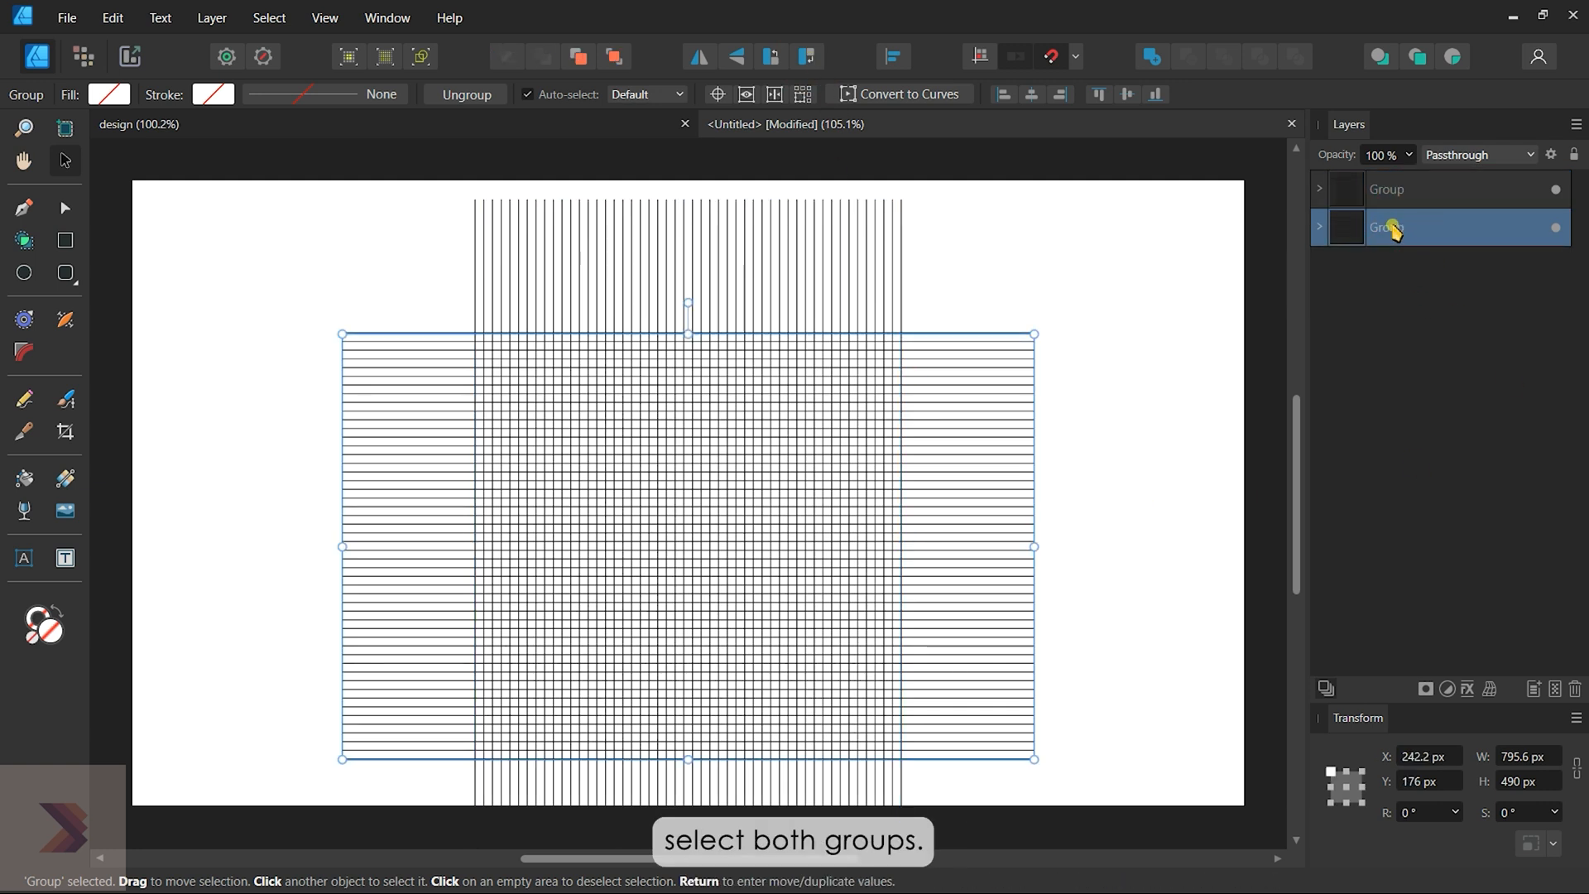
left_click(1419, 188)
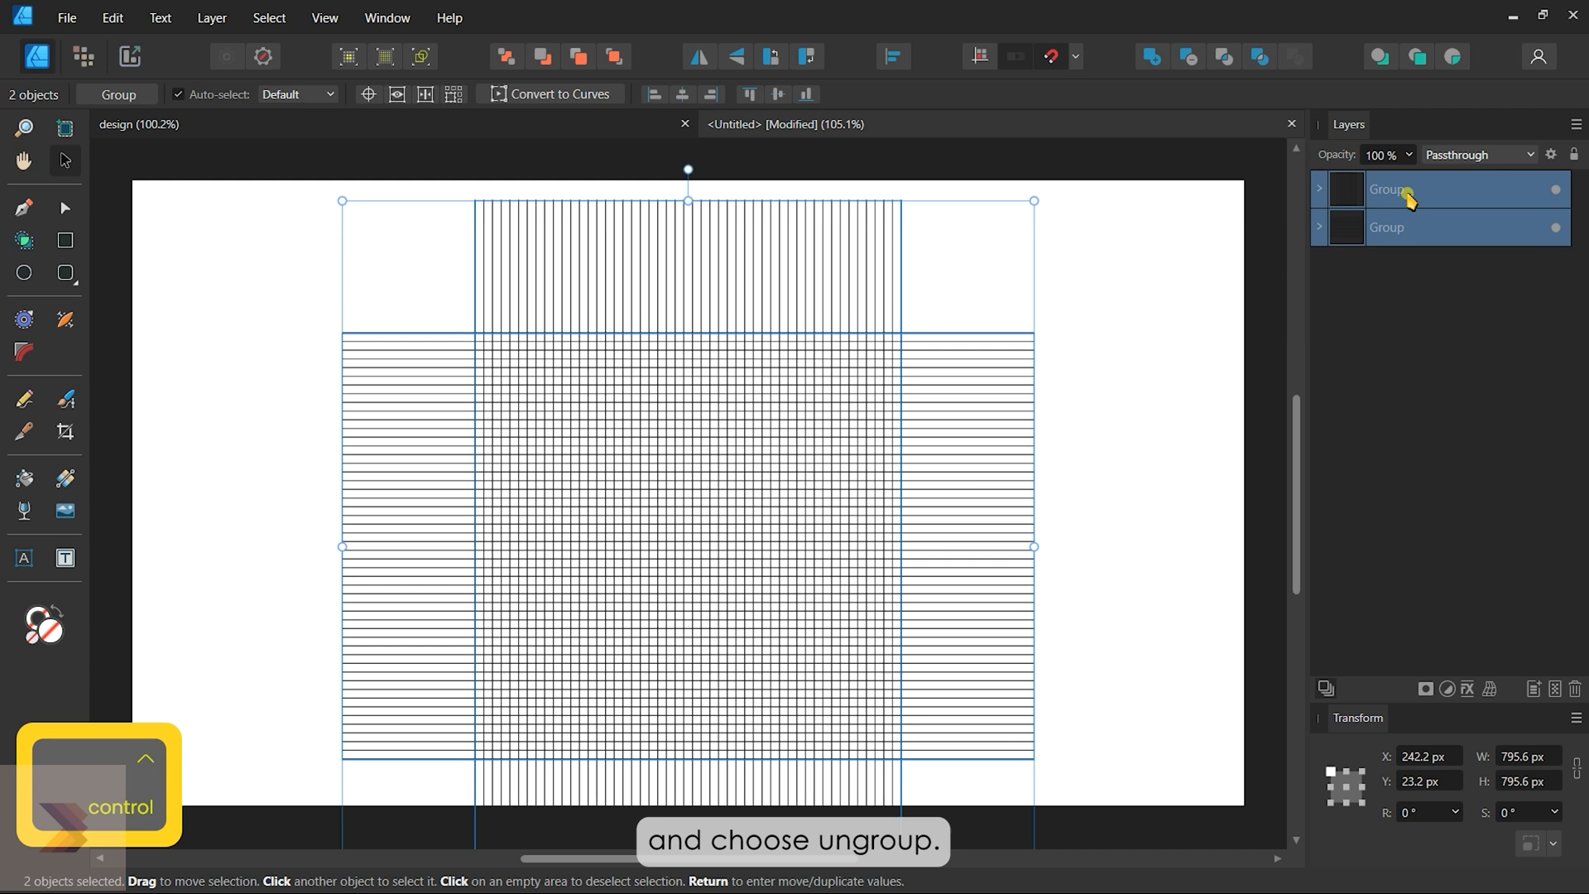
right_click(1389, 189)
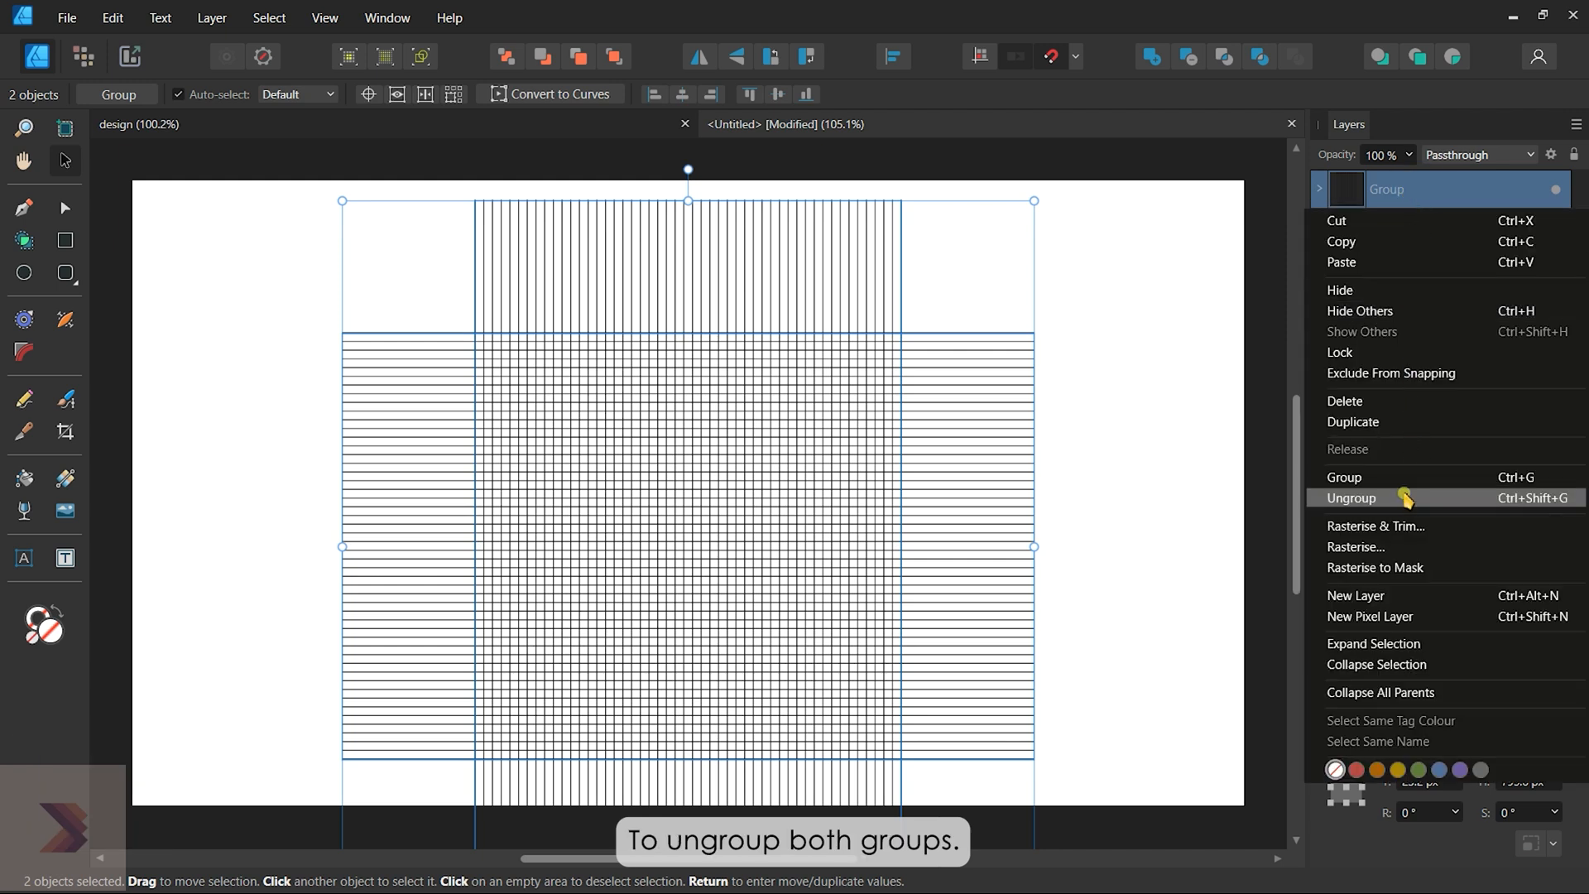
left_click(1351, 498)
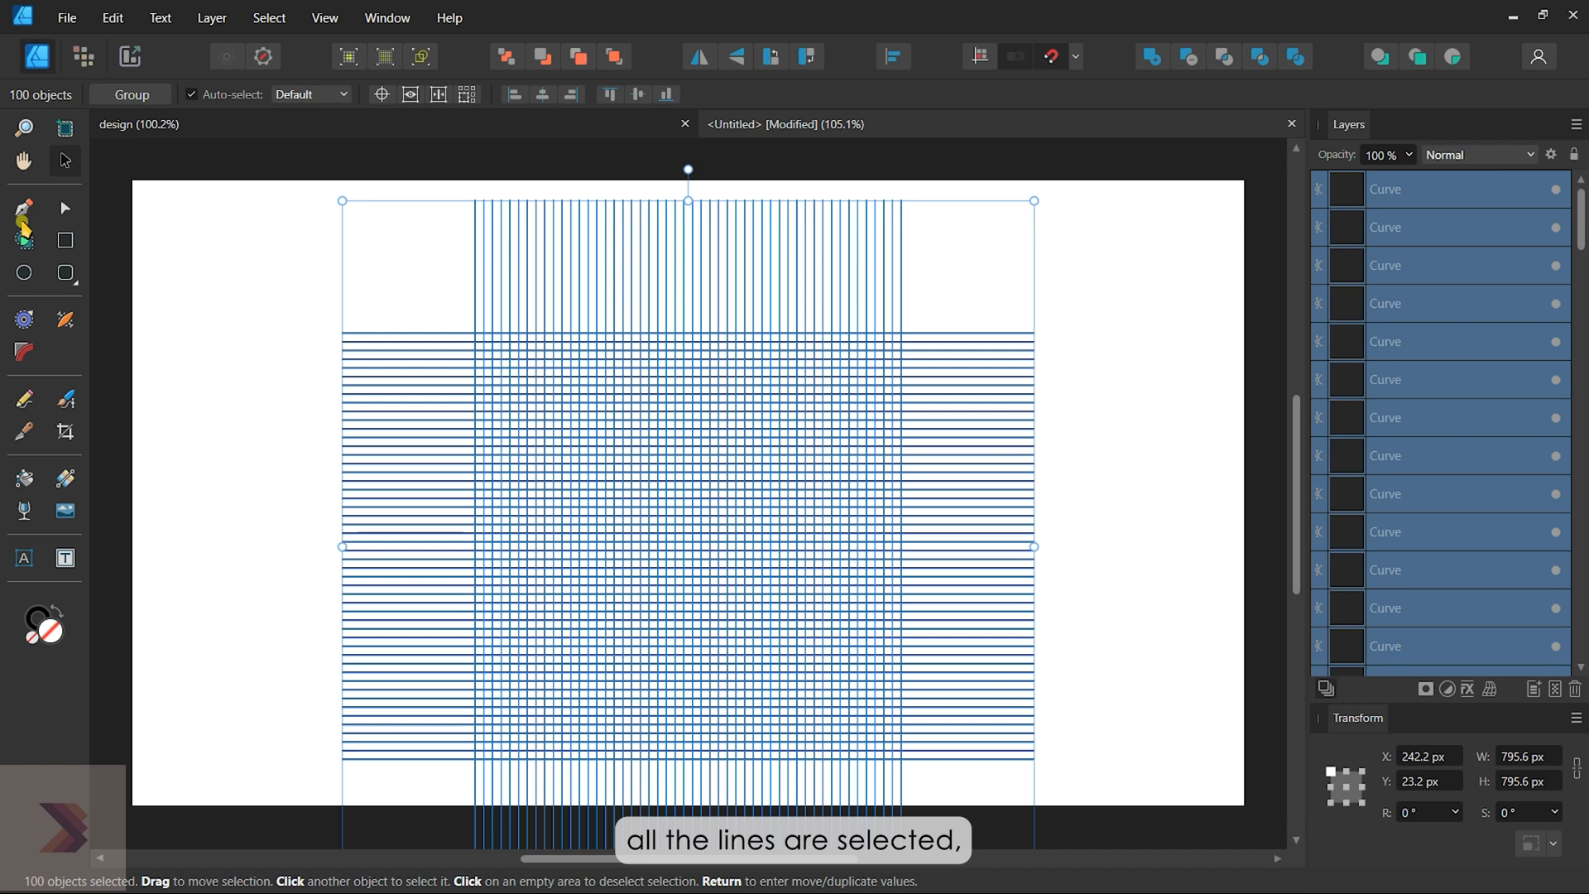
Try the Shape Builder Tool in Subtract mode to trim the overhanging line ends.
left_click(23, 220)
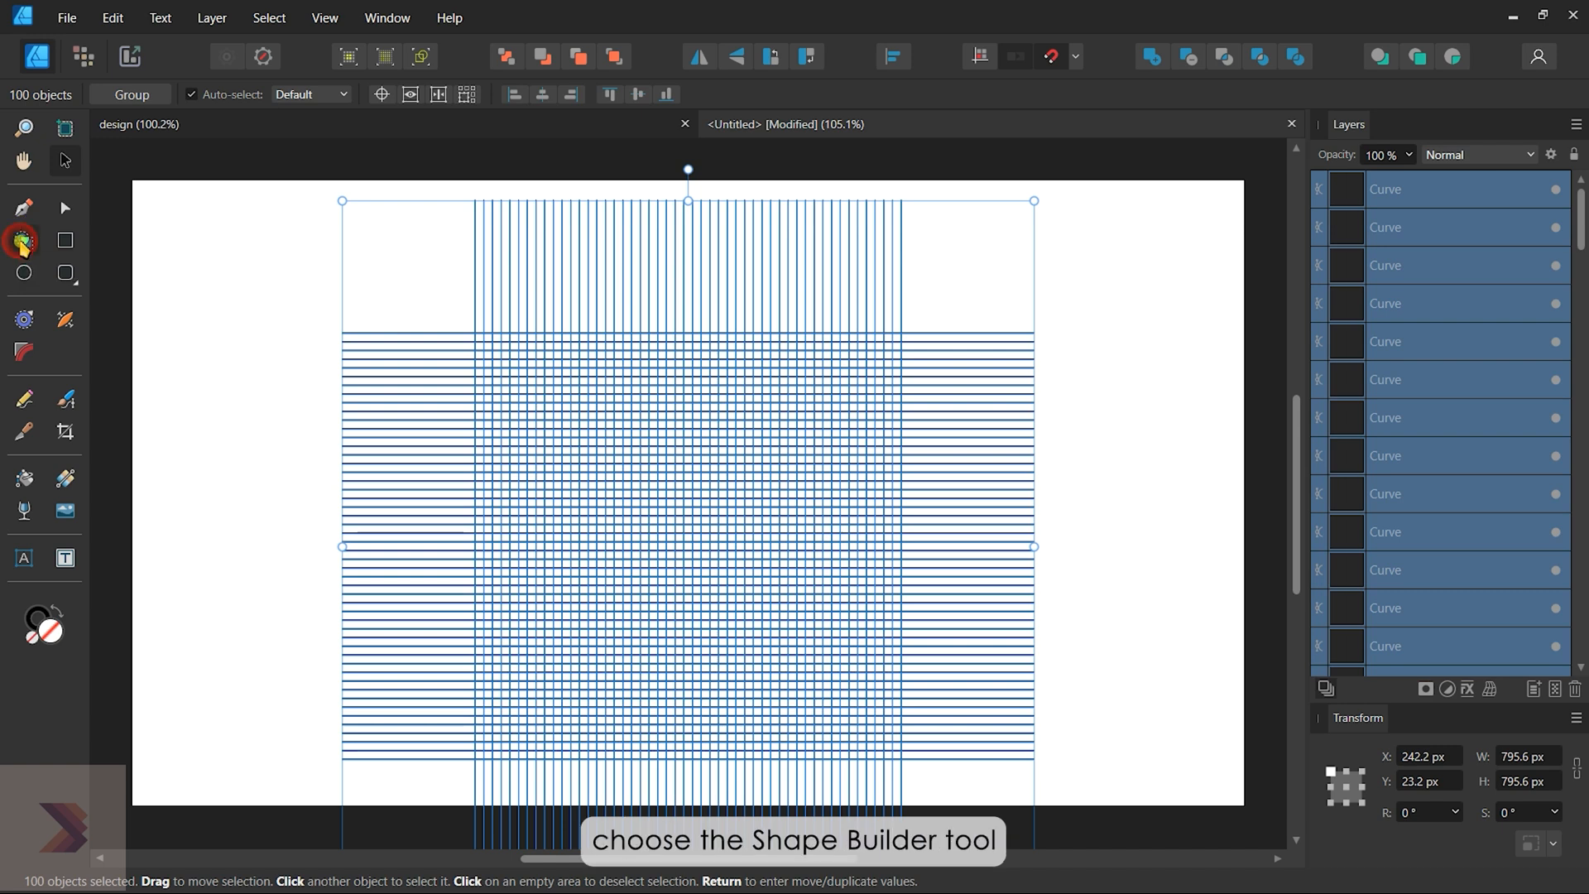
left_click(23, 241)
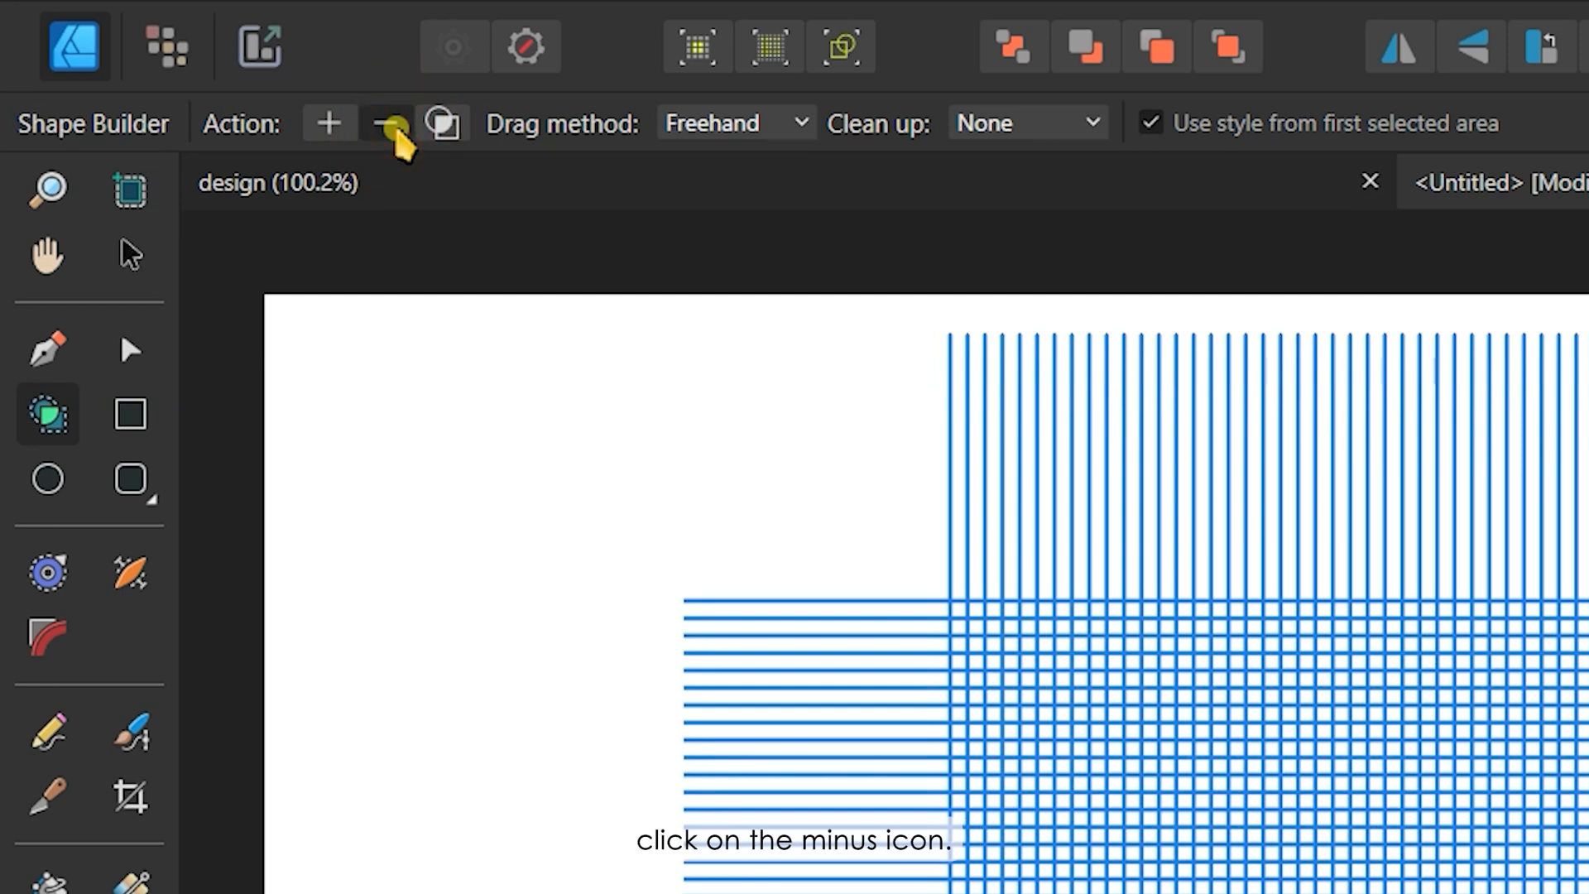
left_click(384, 123)
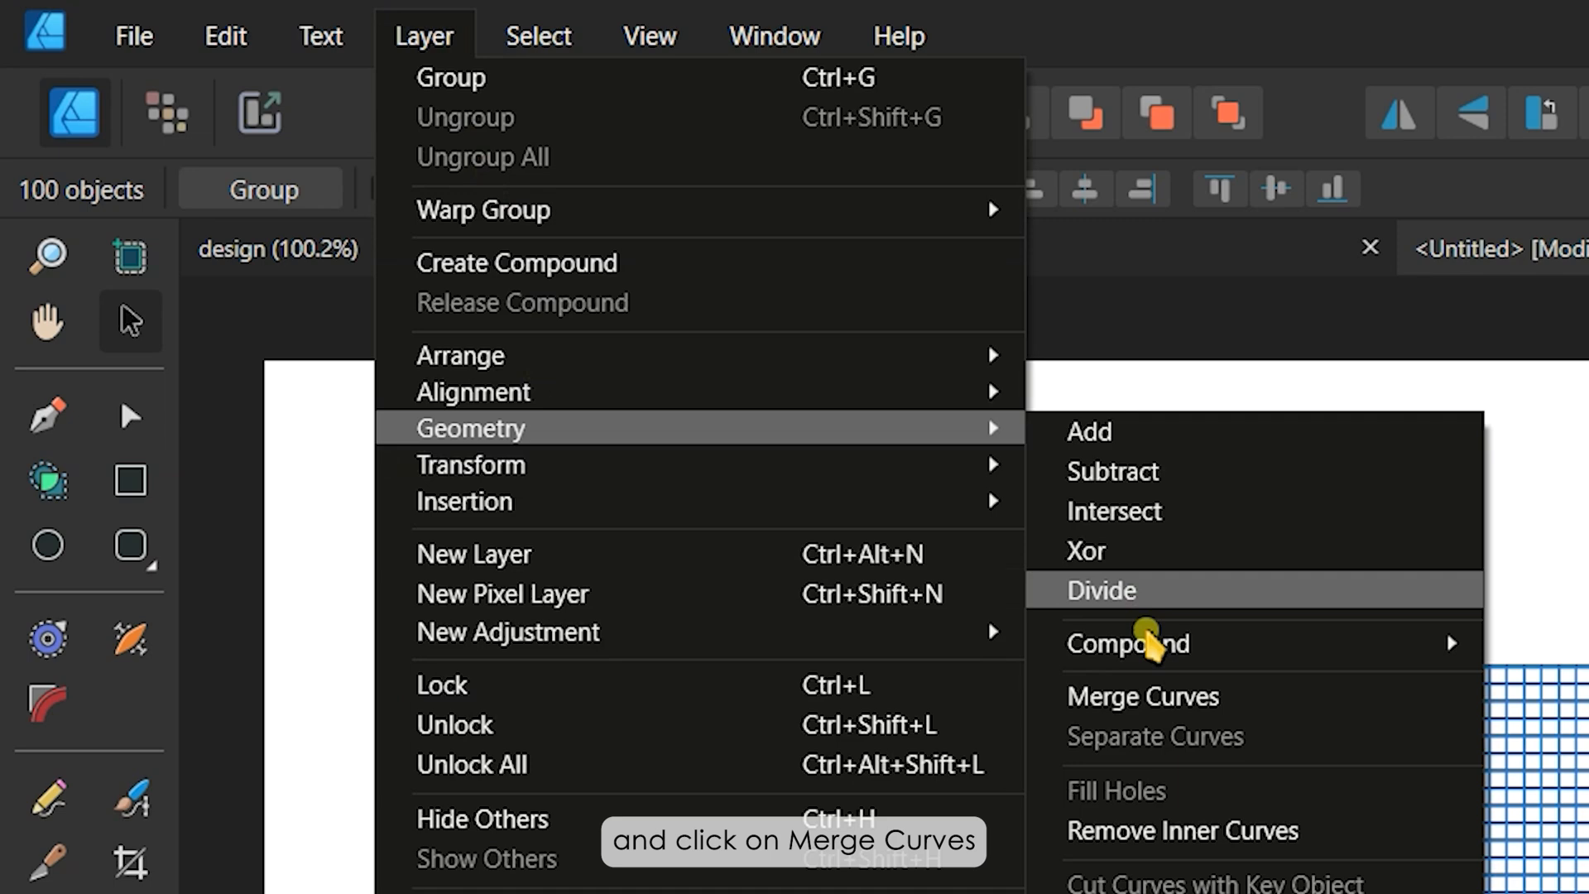
Merge the 100 lines into one curve named Grid with a 0.4 pt stroke that scales with object.
left_click(1143, 697)
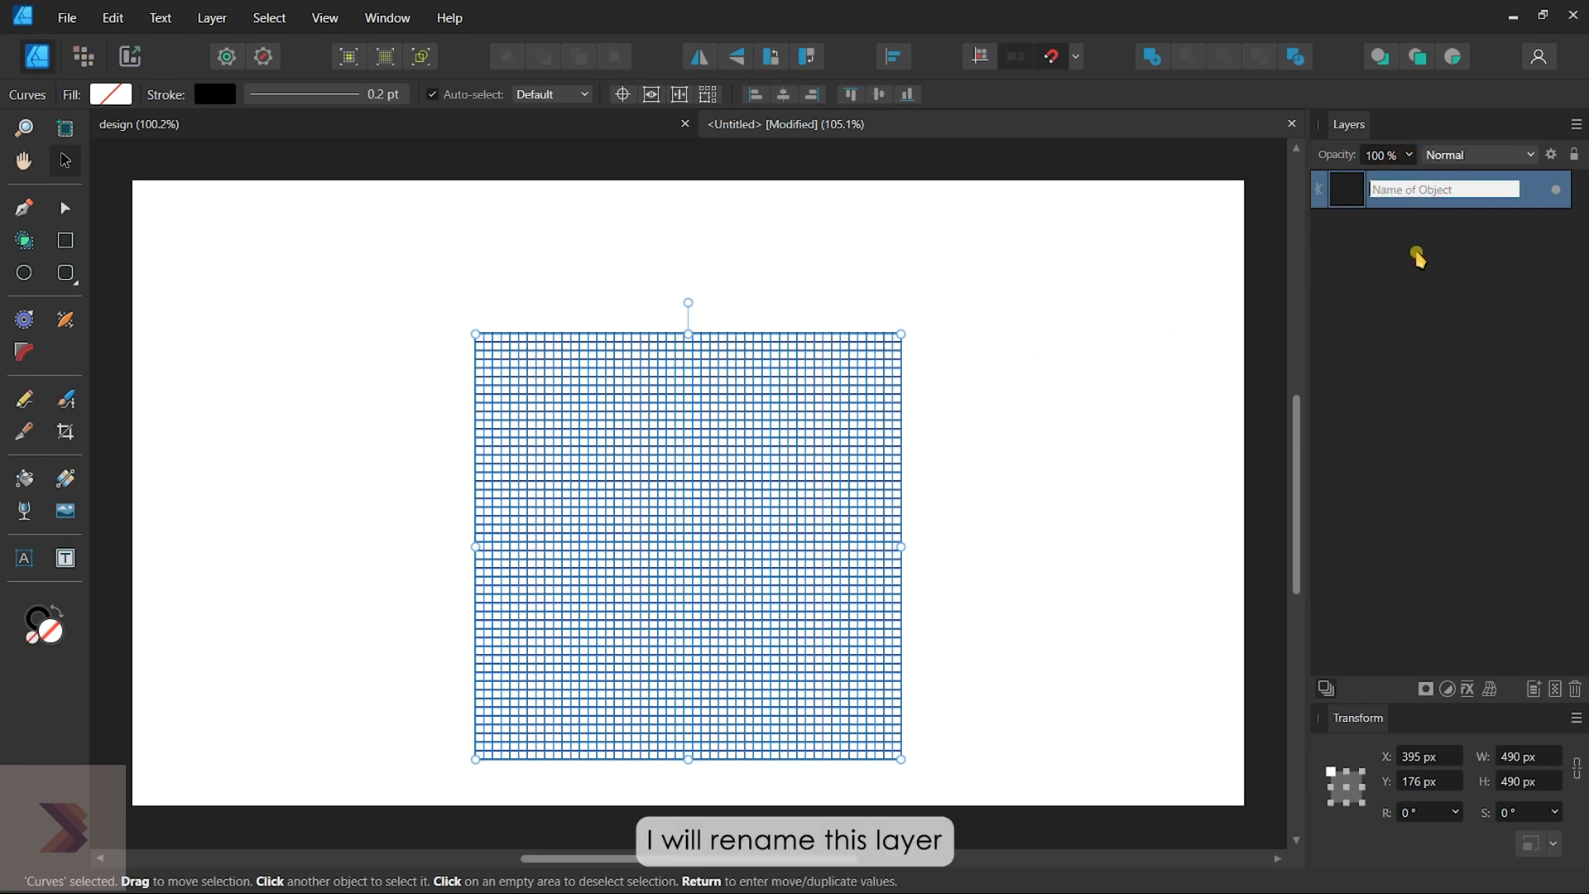
type("Grid")
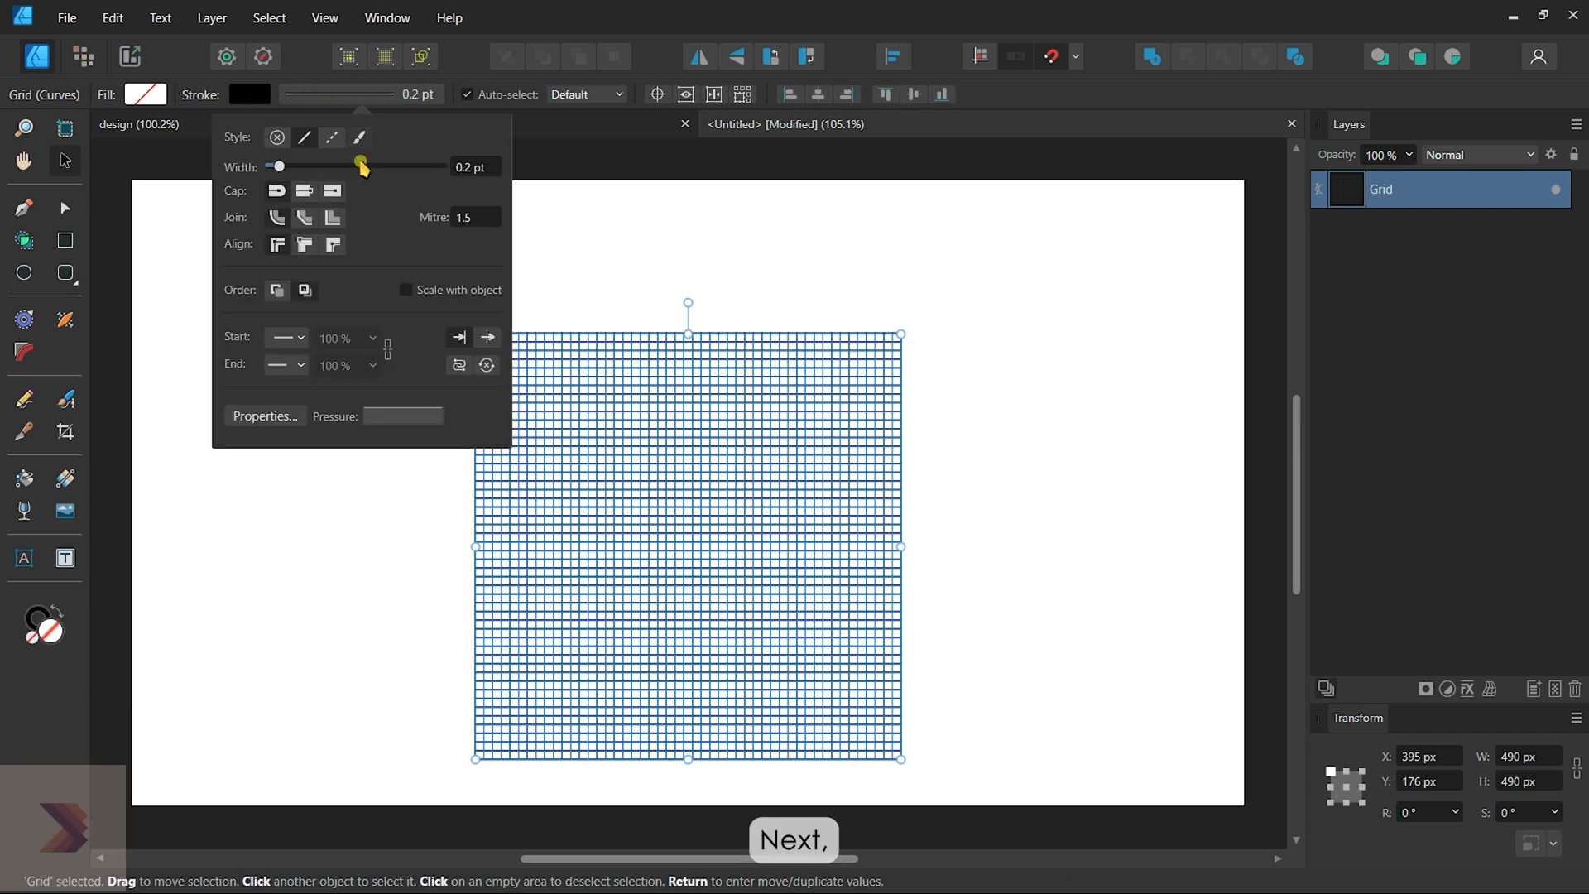
left_click_drag(363, 166, 283, 165)
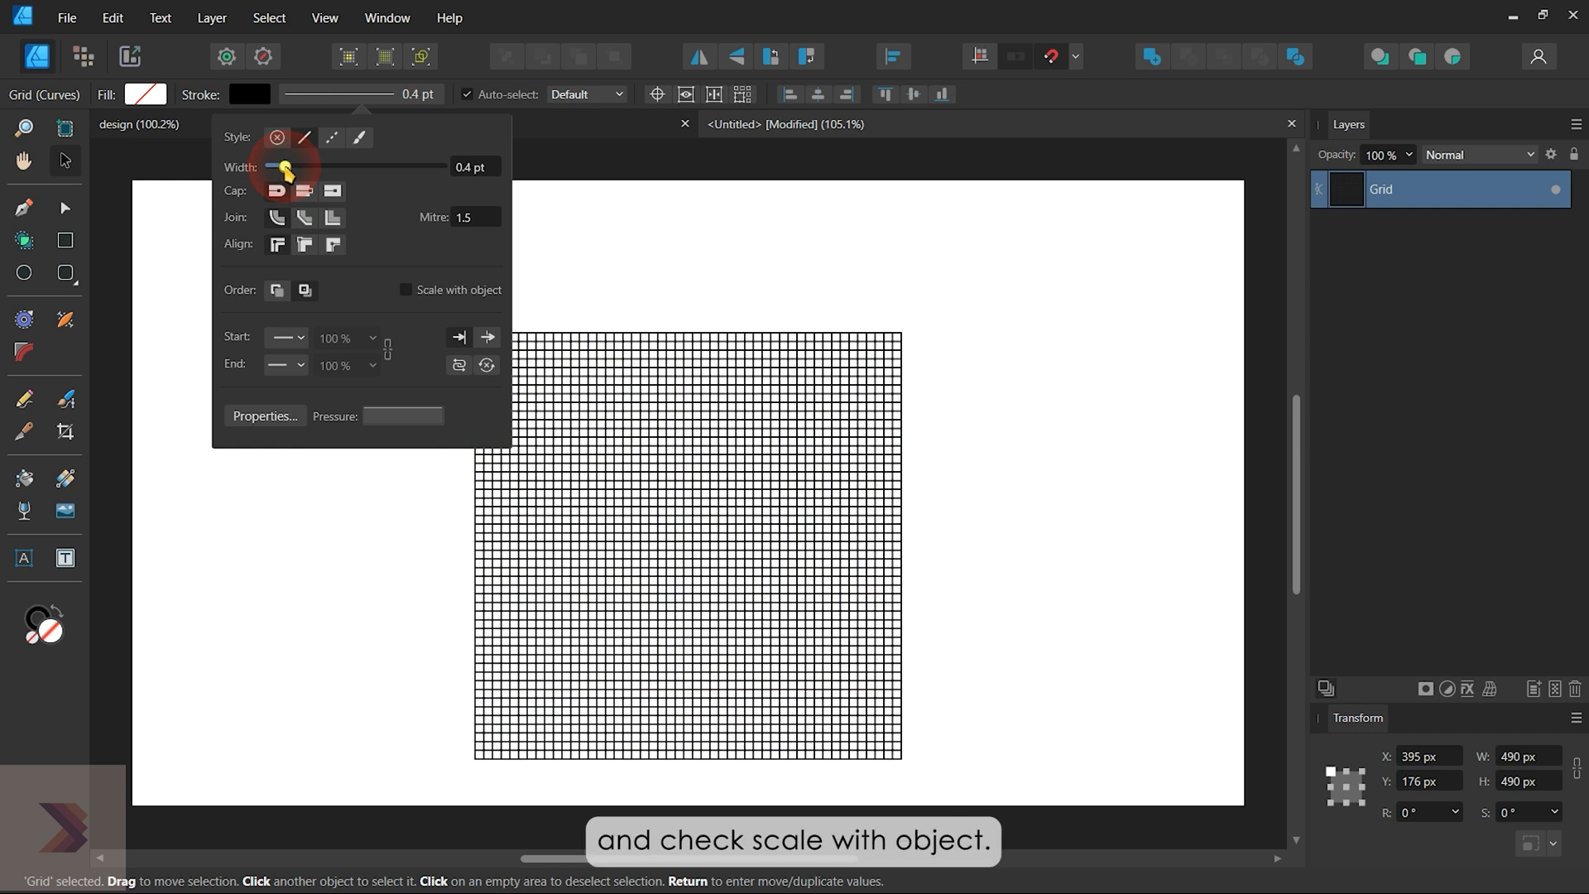
left_click(408, 291)
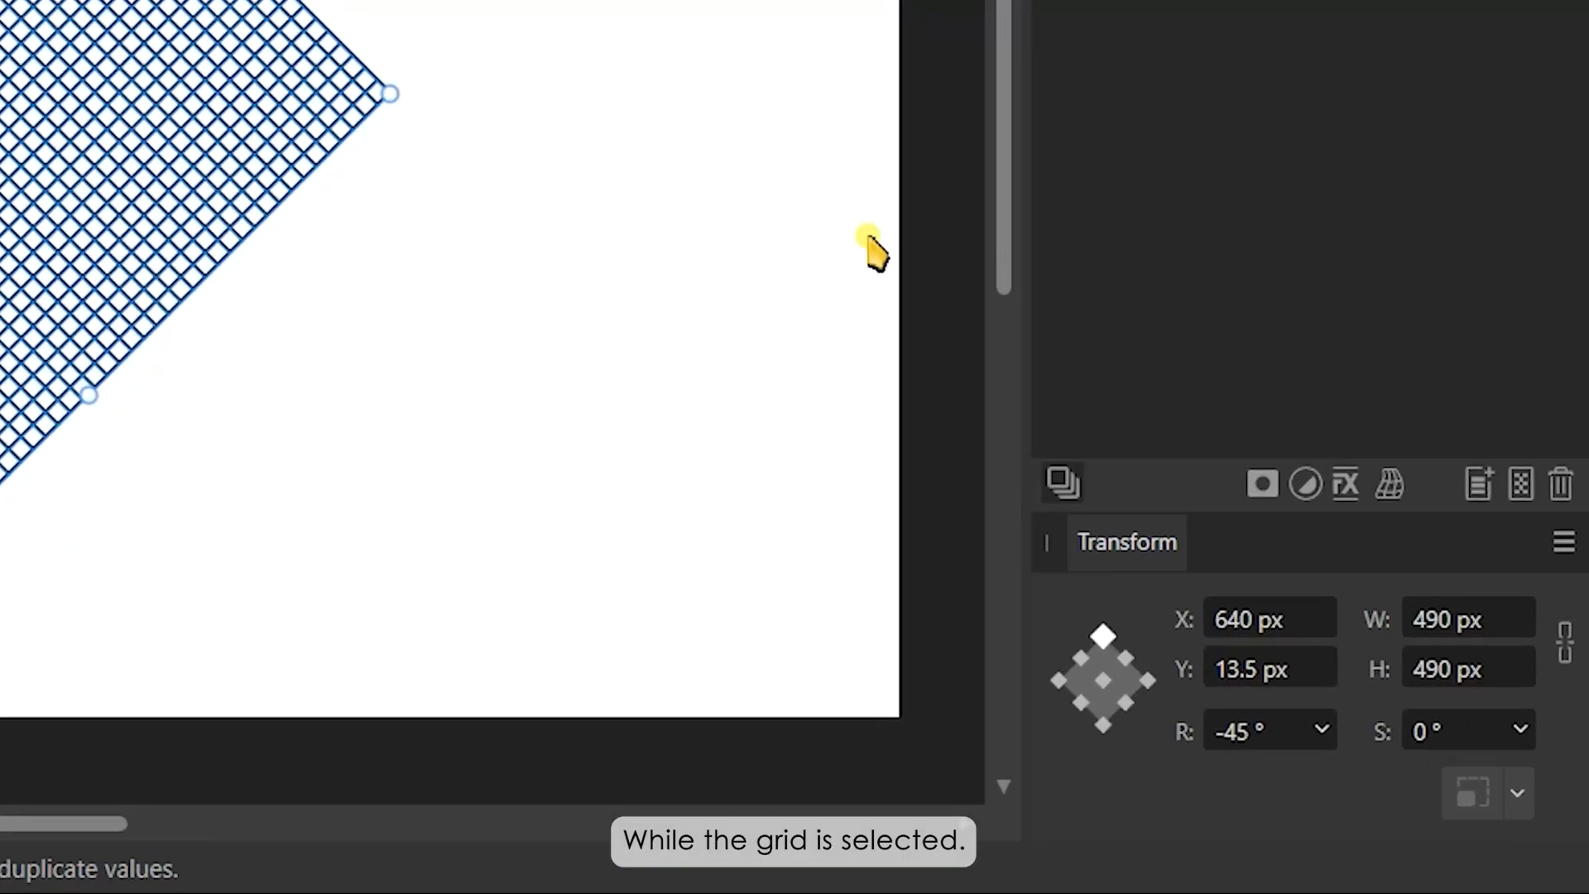
mouse_move(1389, 485)
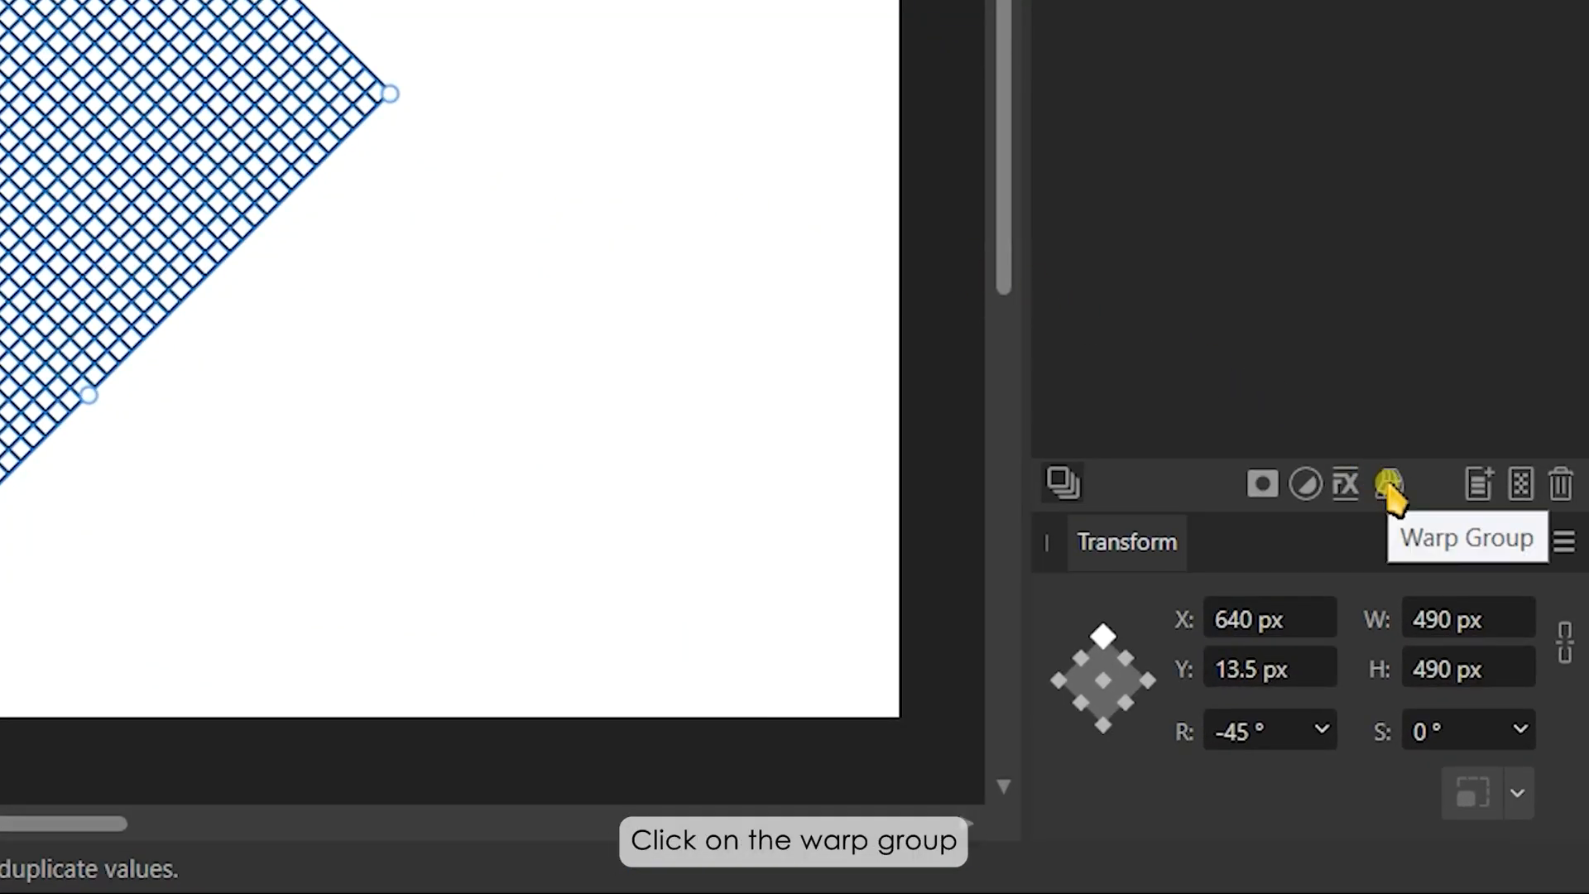
Wrap the rotated grid in a perspective warp group from the Layers panel.
left_click(1389, 484)
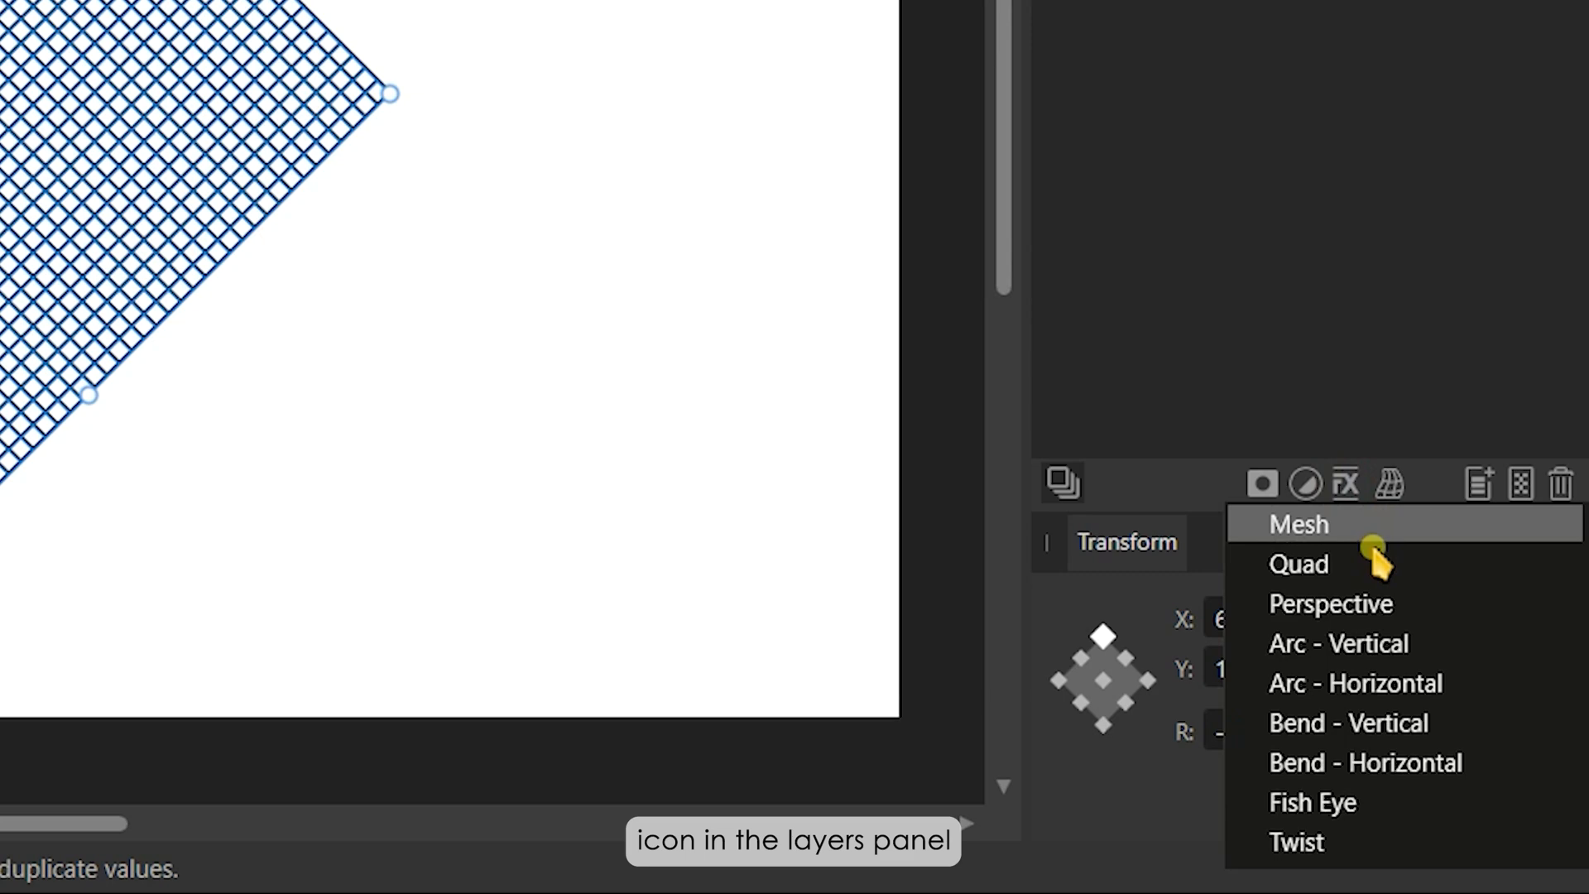
left_click(1331, 603)
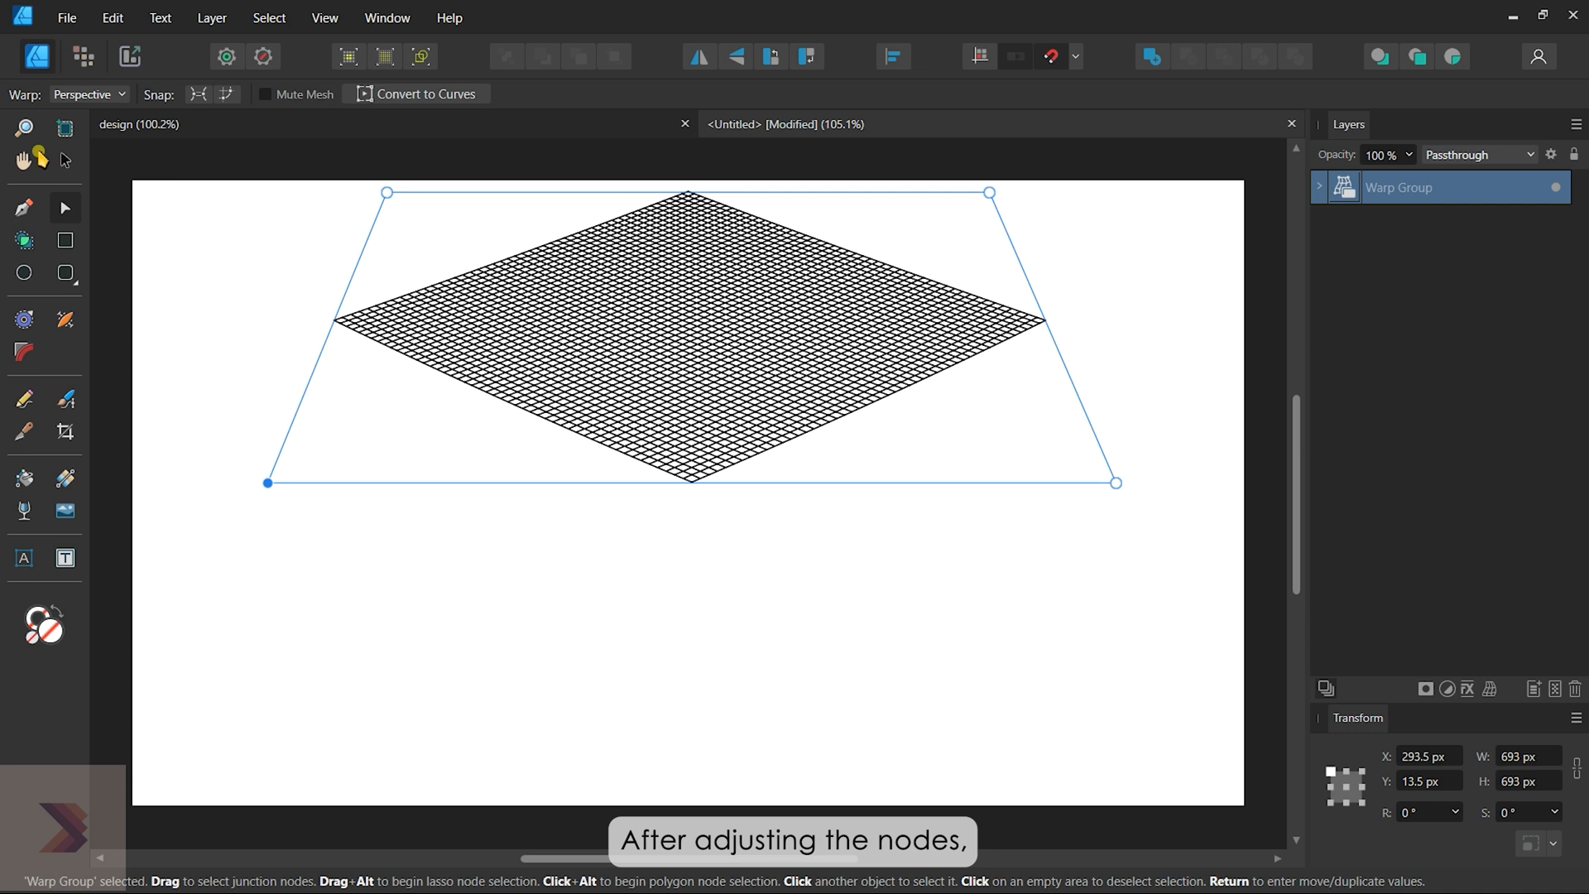
Convert the perspective warp group to curves and expand the resulting plain group.
left_click(63, 161)
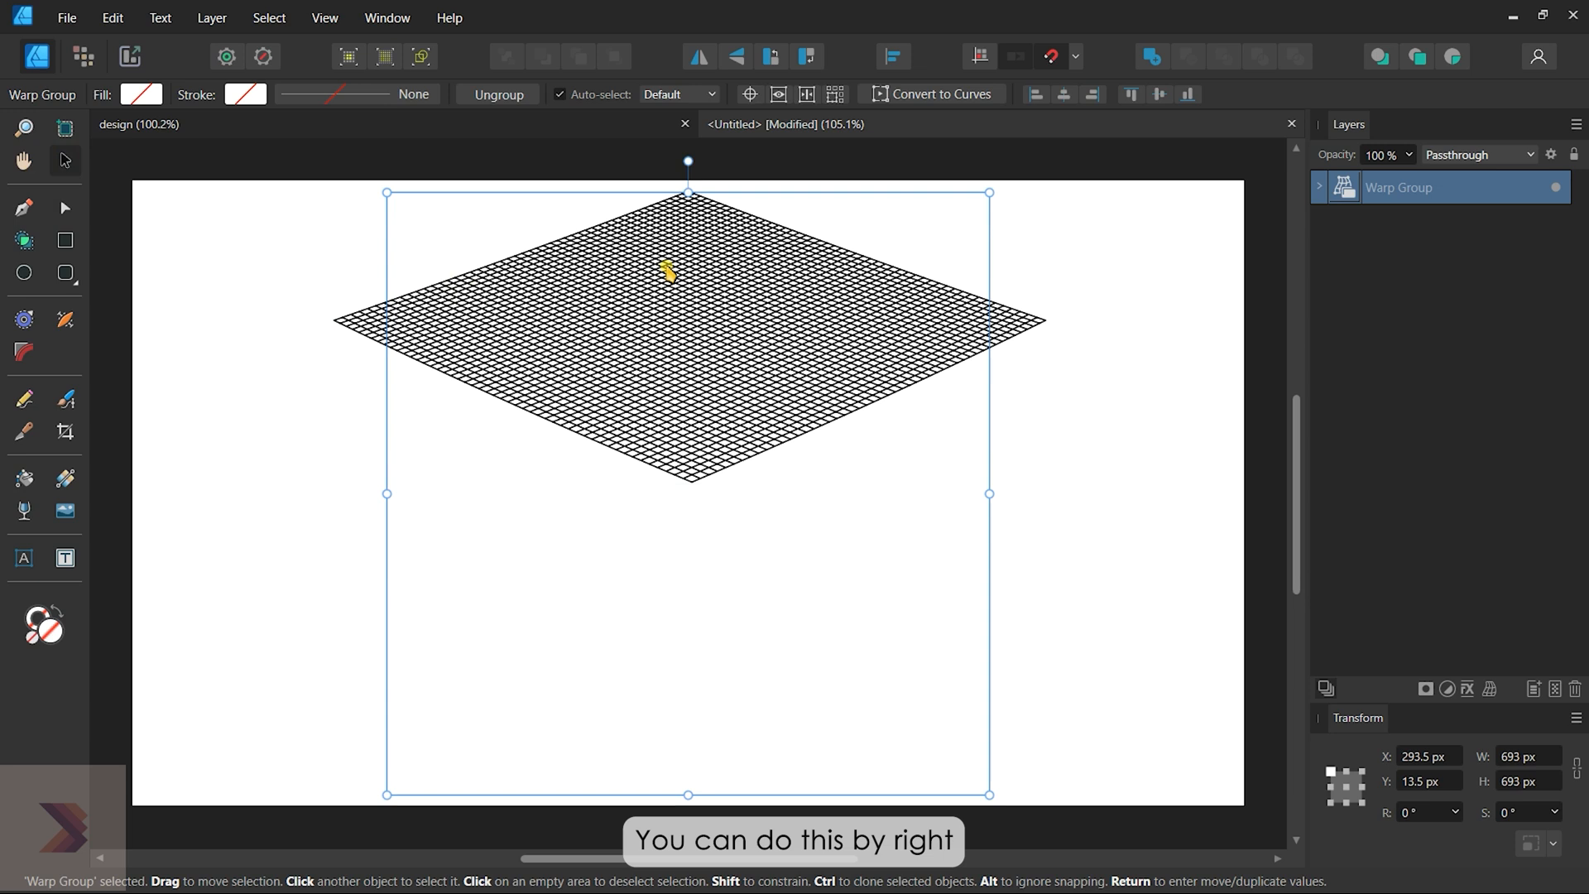
right_click(667, 270)
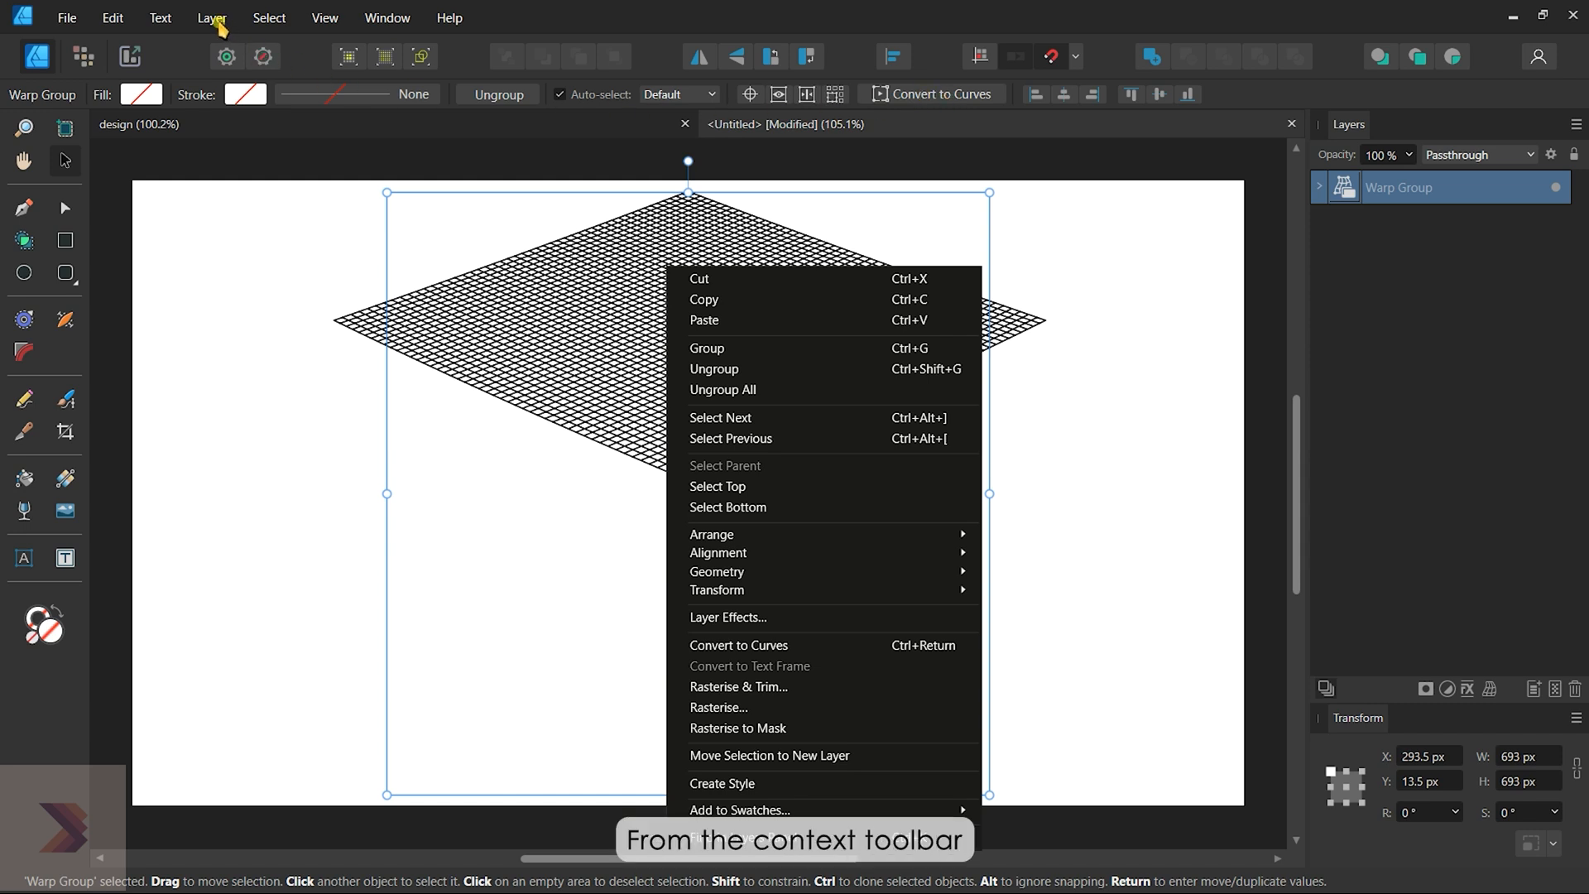
left_click(212, 16)
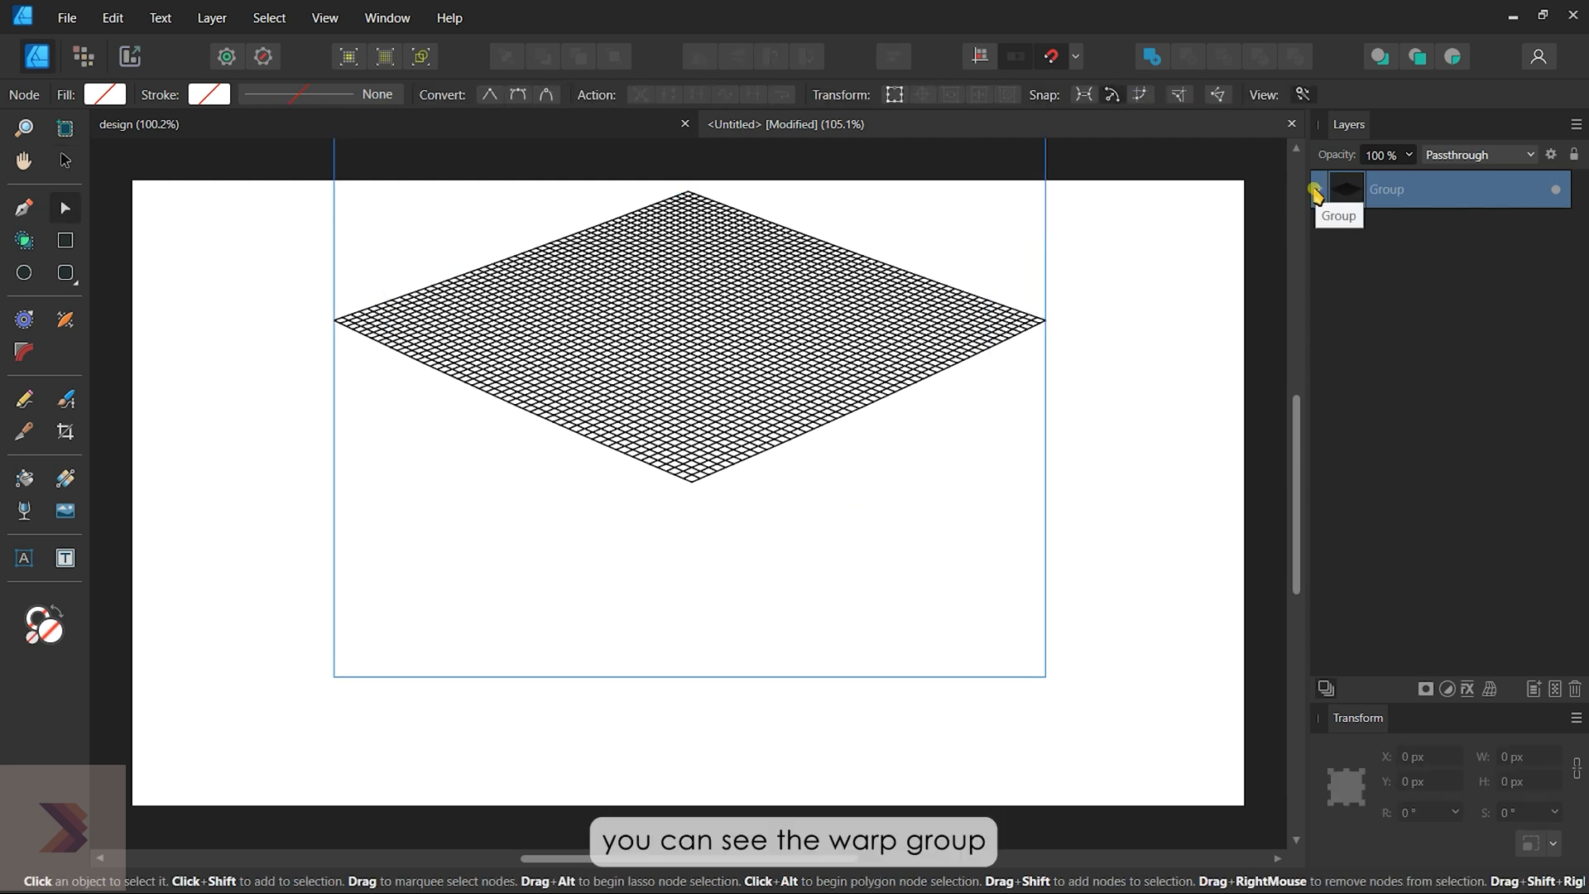
left_click(1319, 189)
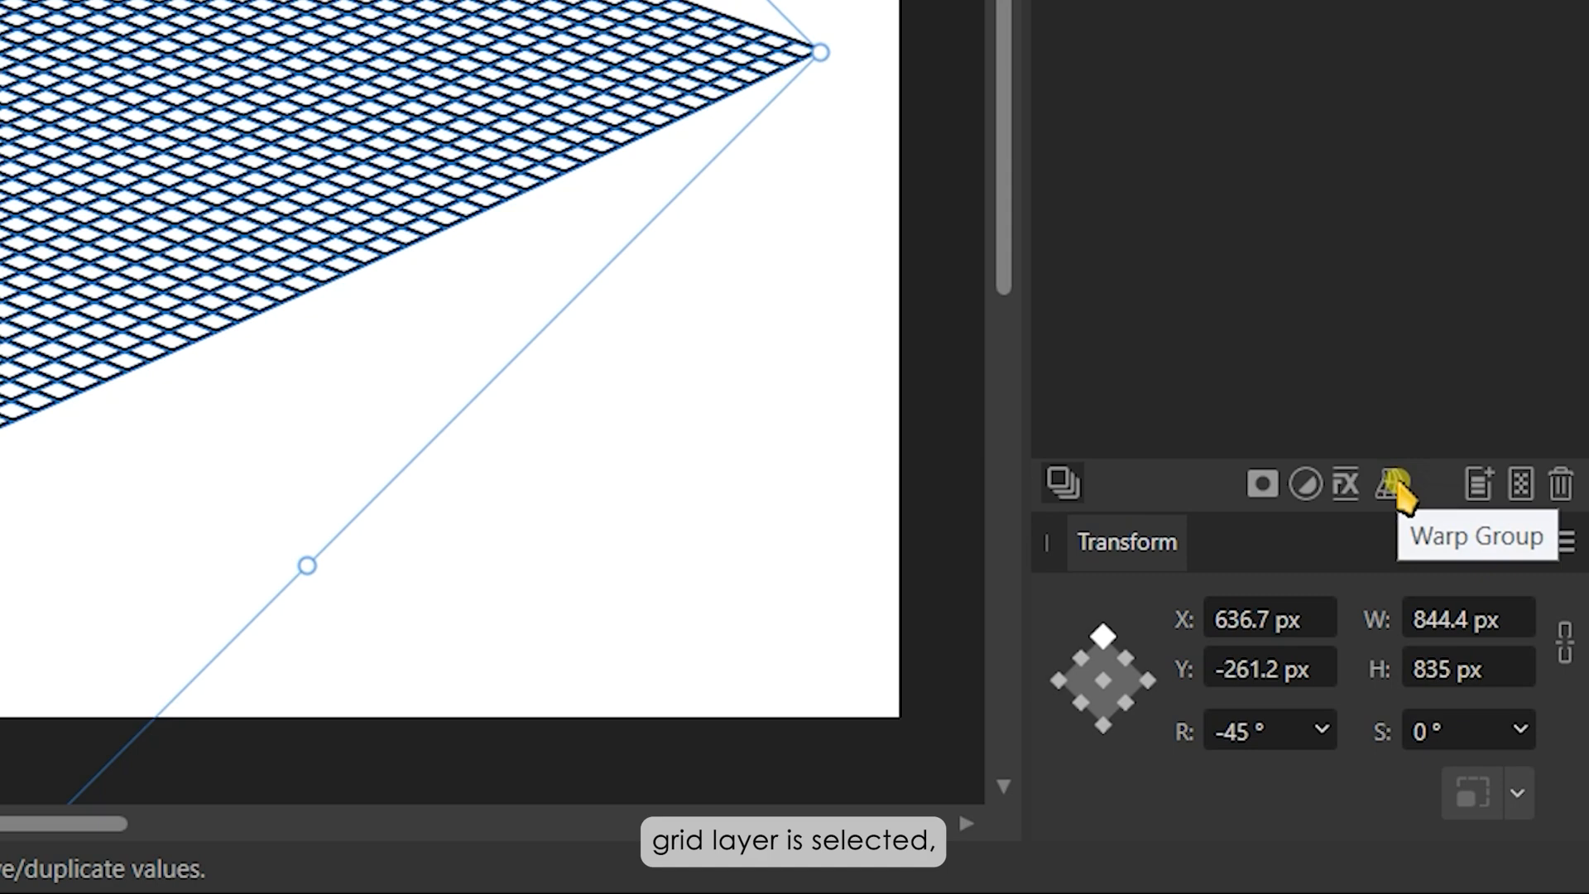
Apply a Mesh warp group to the grid and insert an extra mesh node.
left_click(1392, 483)
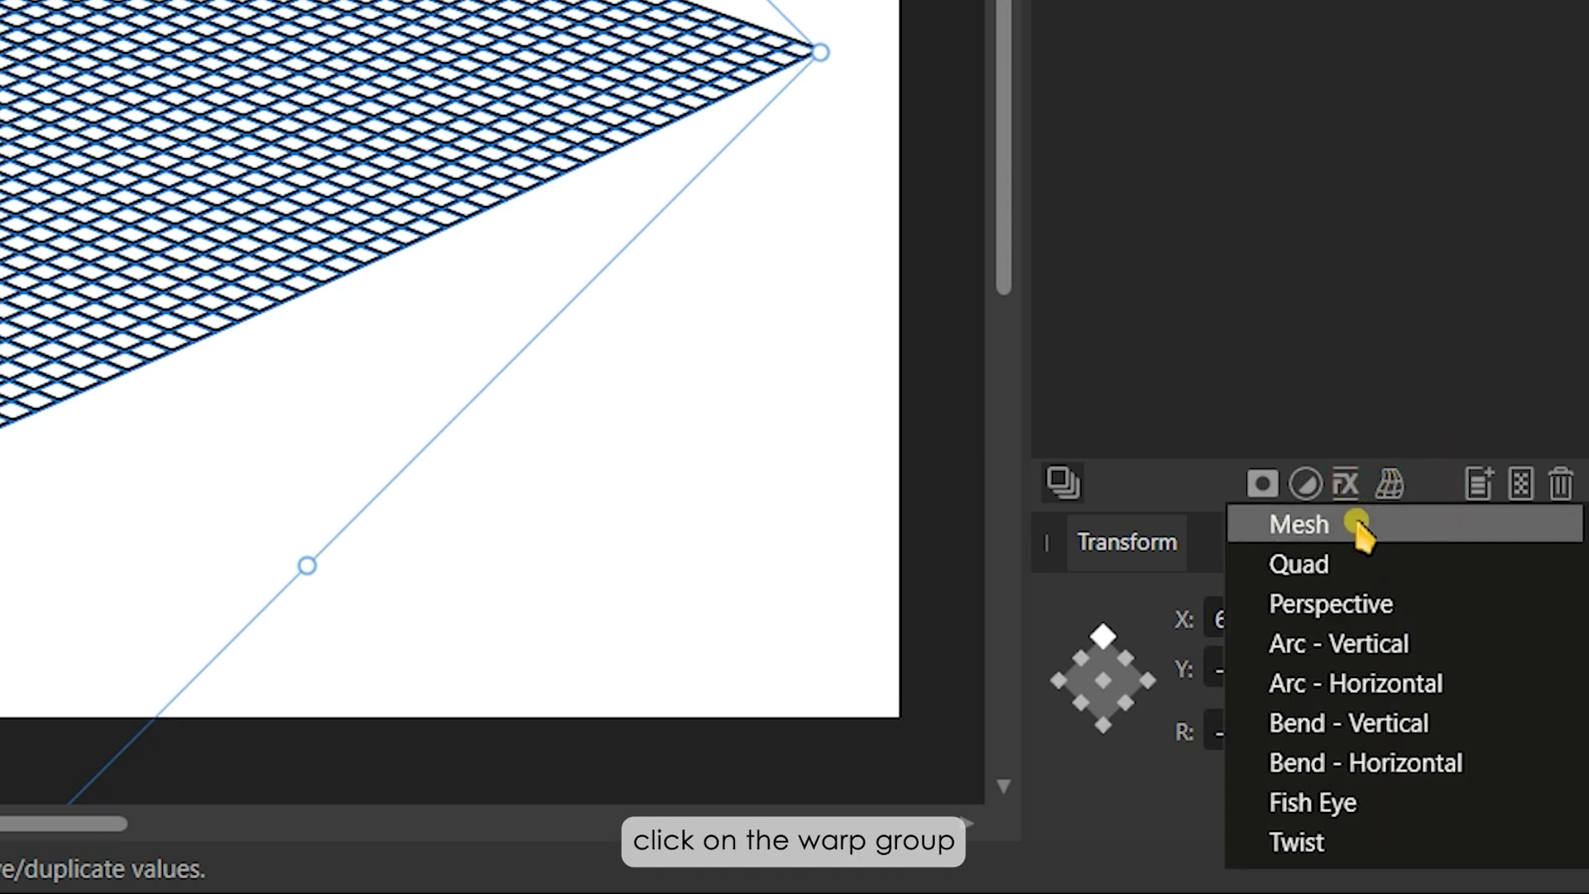
left_click(1298, 524)
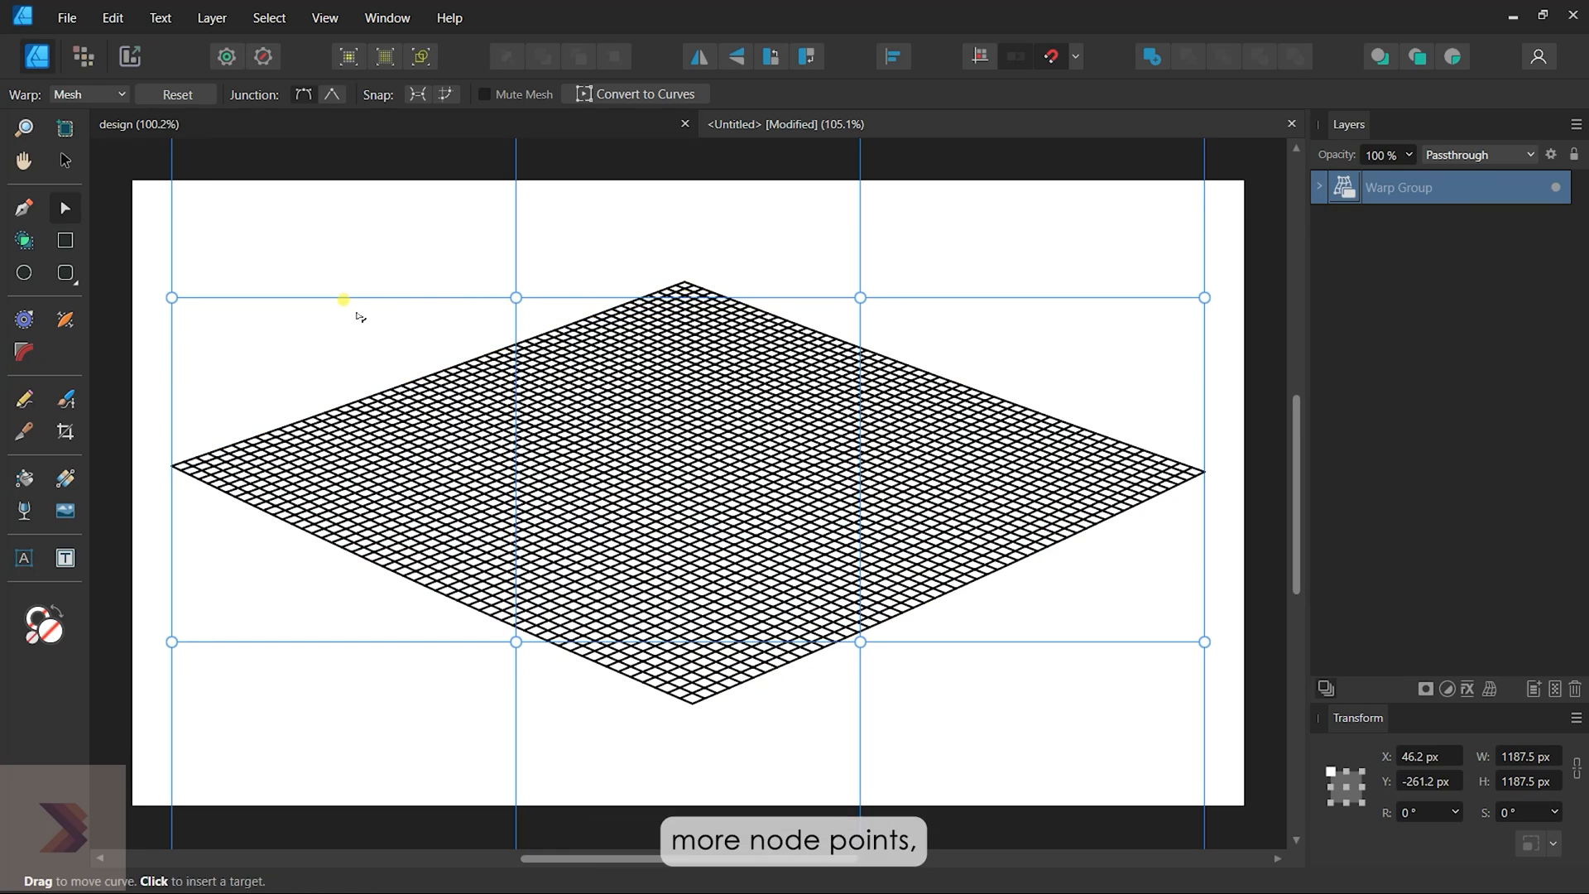
left_click(340, 296)
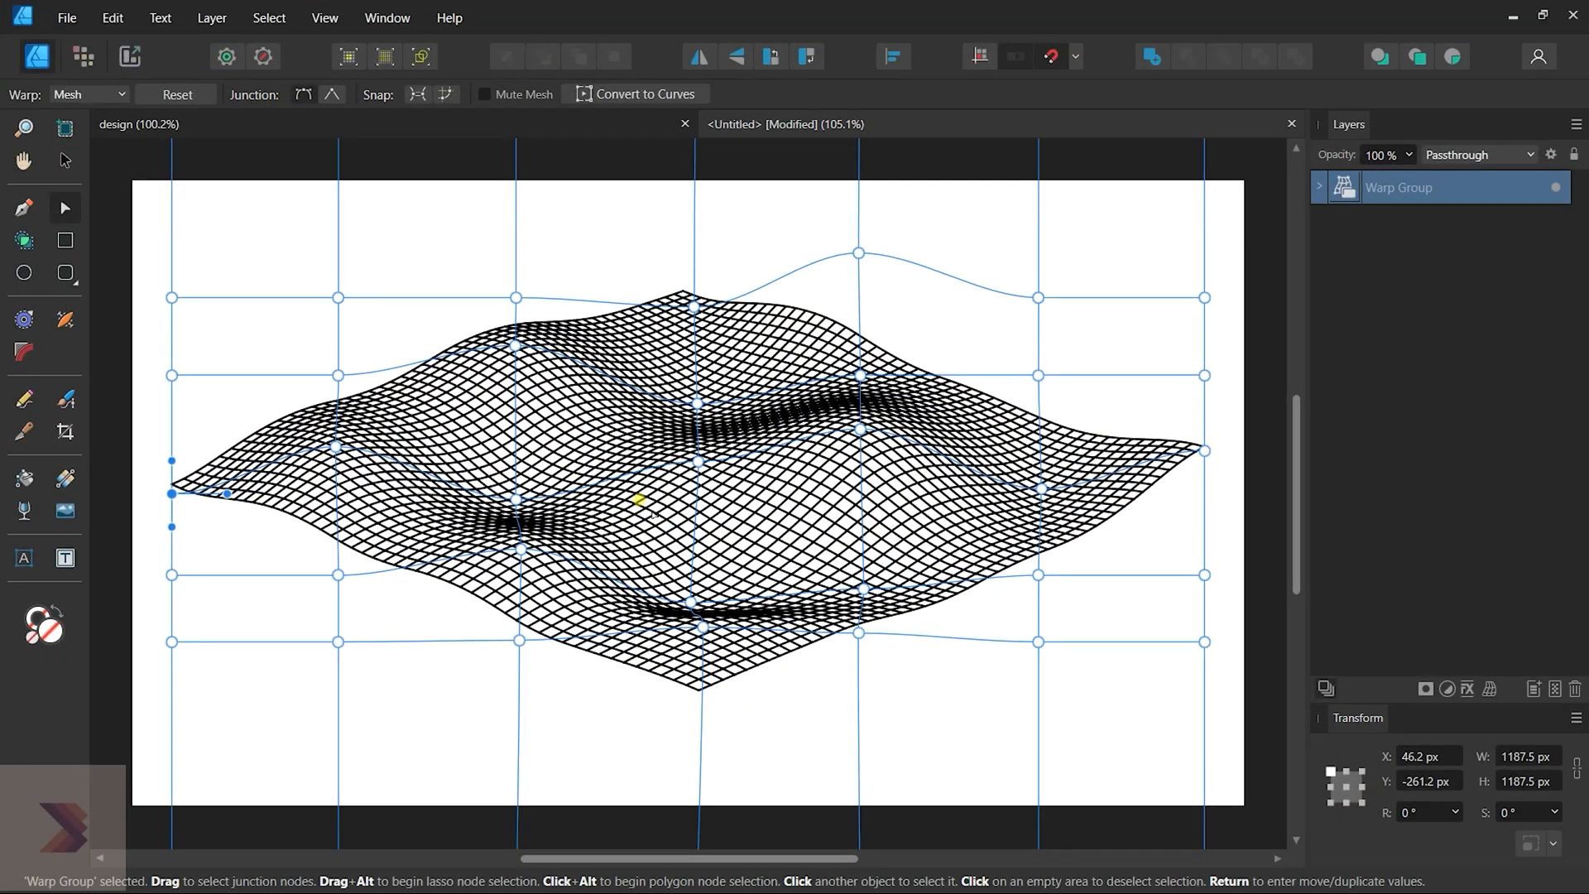
Commit the wavy mesh warp by returning to the Move Tool.
left_click(64, 161)
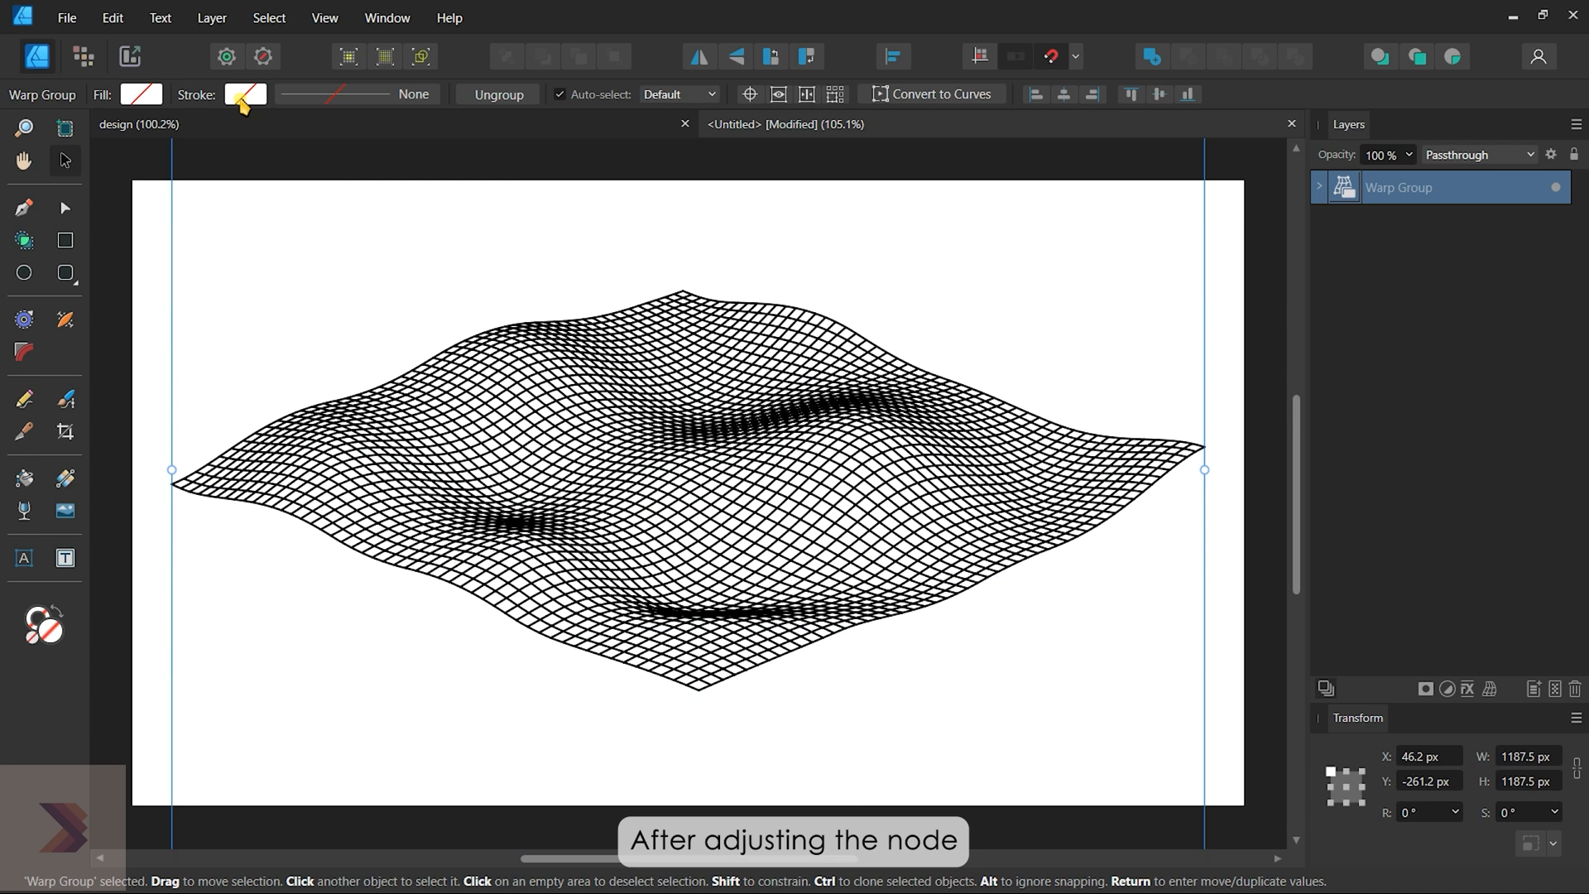
Apply a yellow-to-pink linear gradient to the grid lines' stroke.
left_click(243, 93)
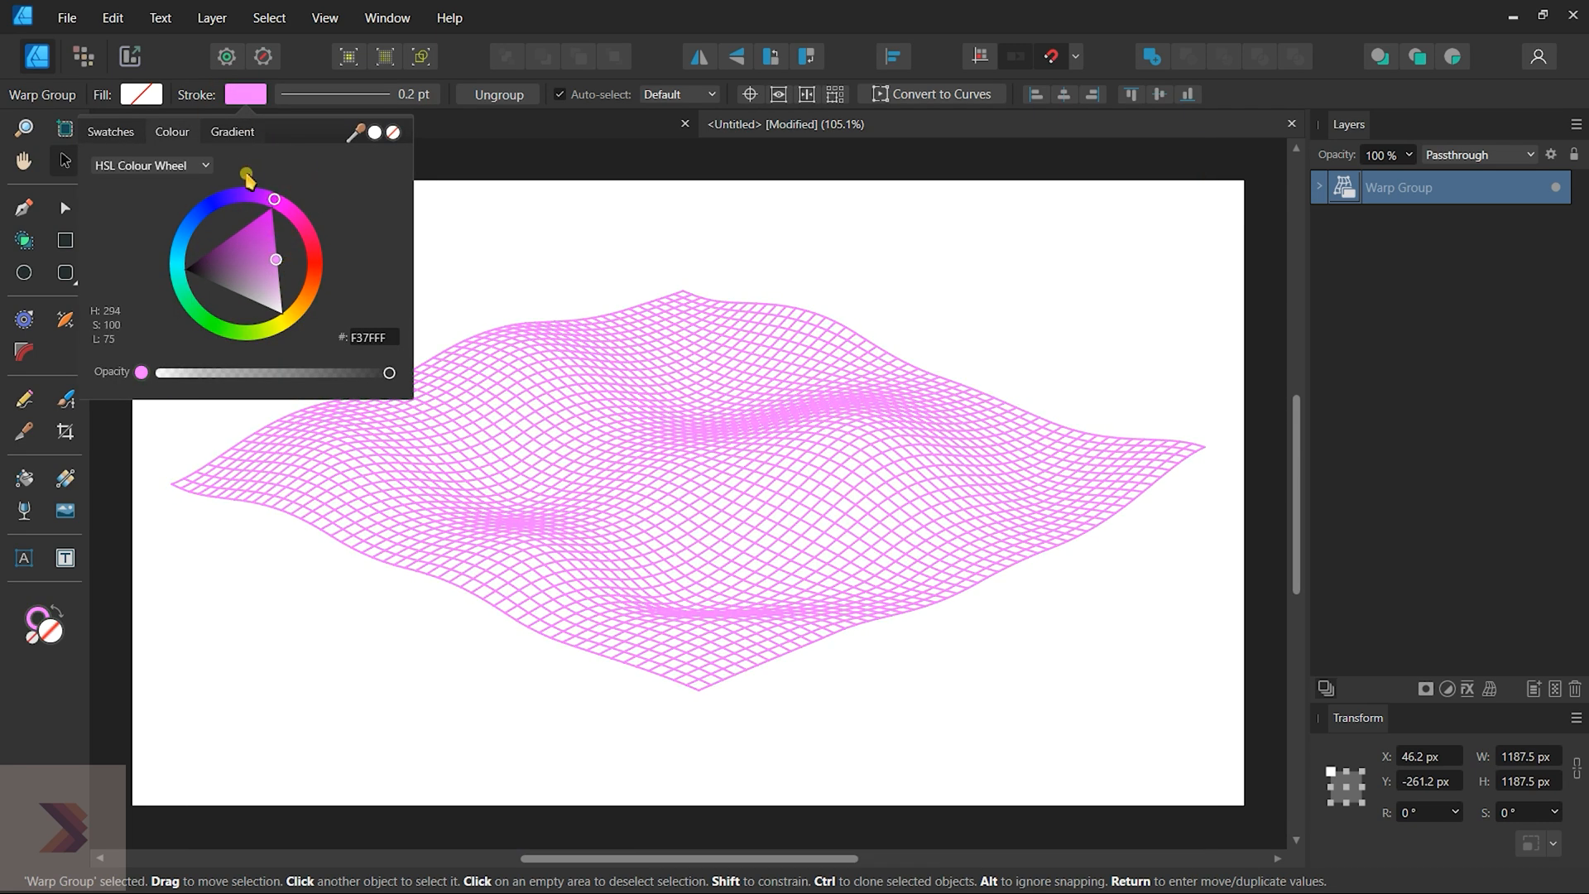
left_click(232, 131)
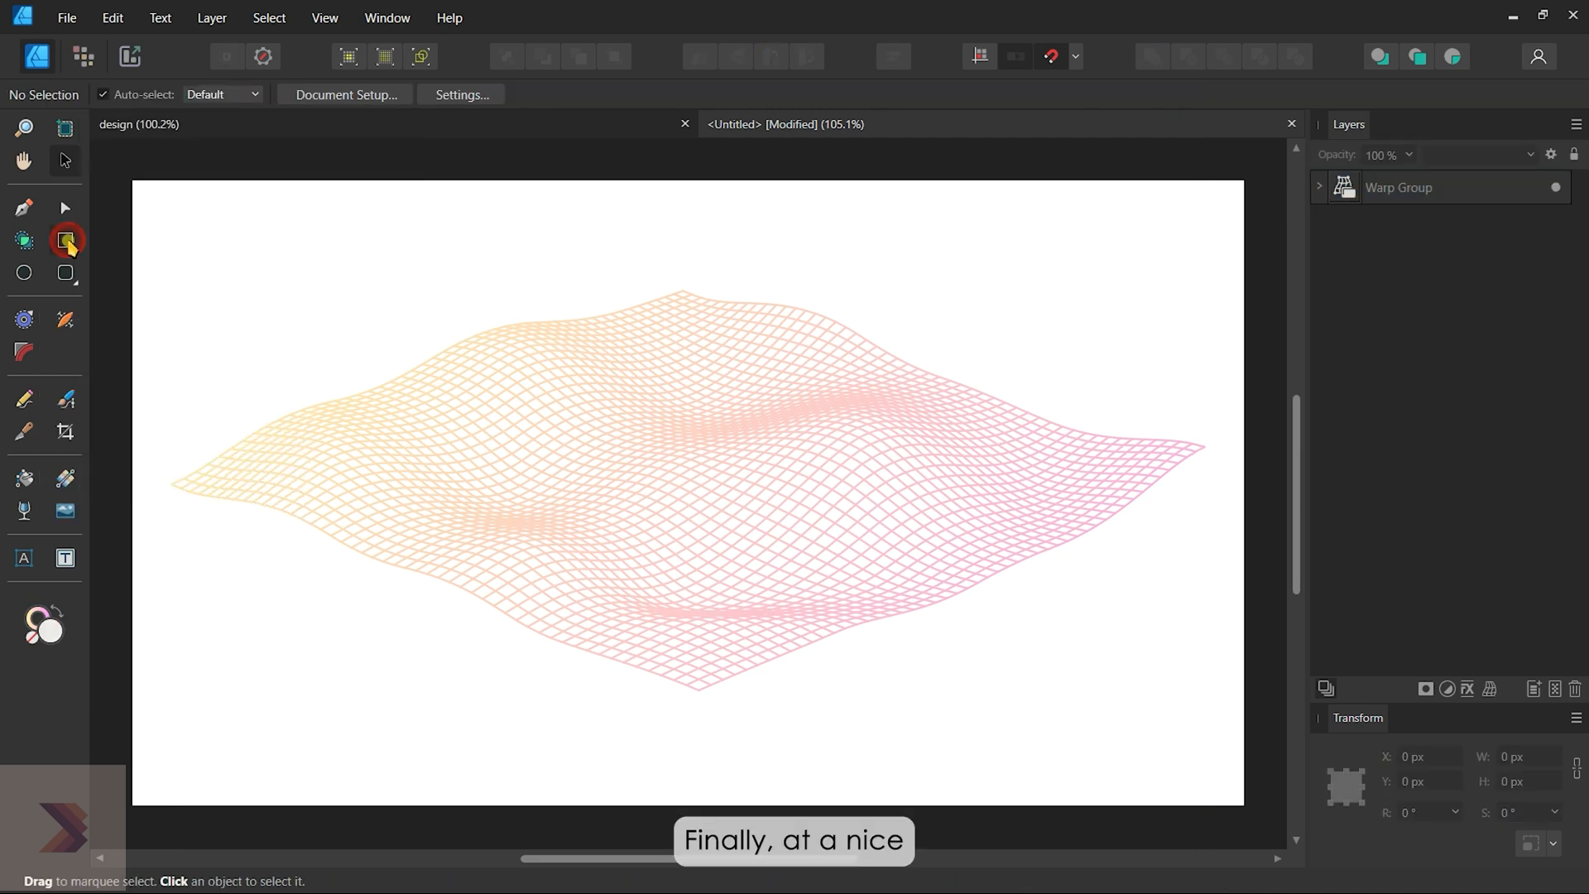
Draw a 1280×720 light grey rectangle covering the page and adjust its stroke.
left_click(65, 240)
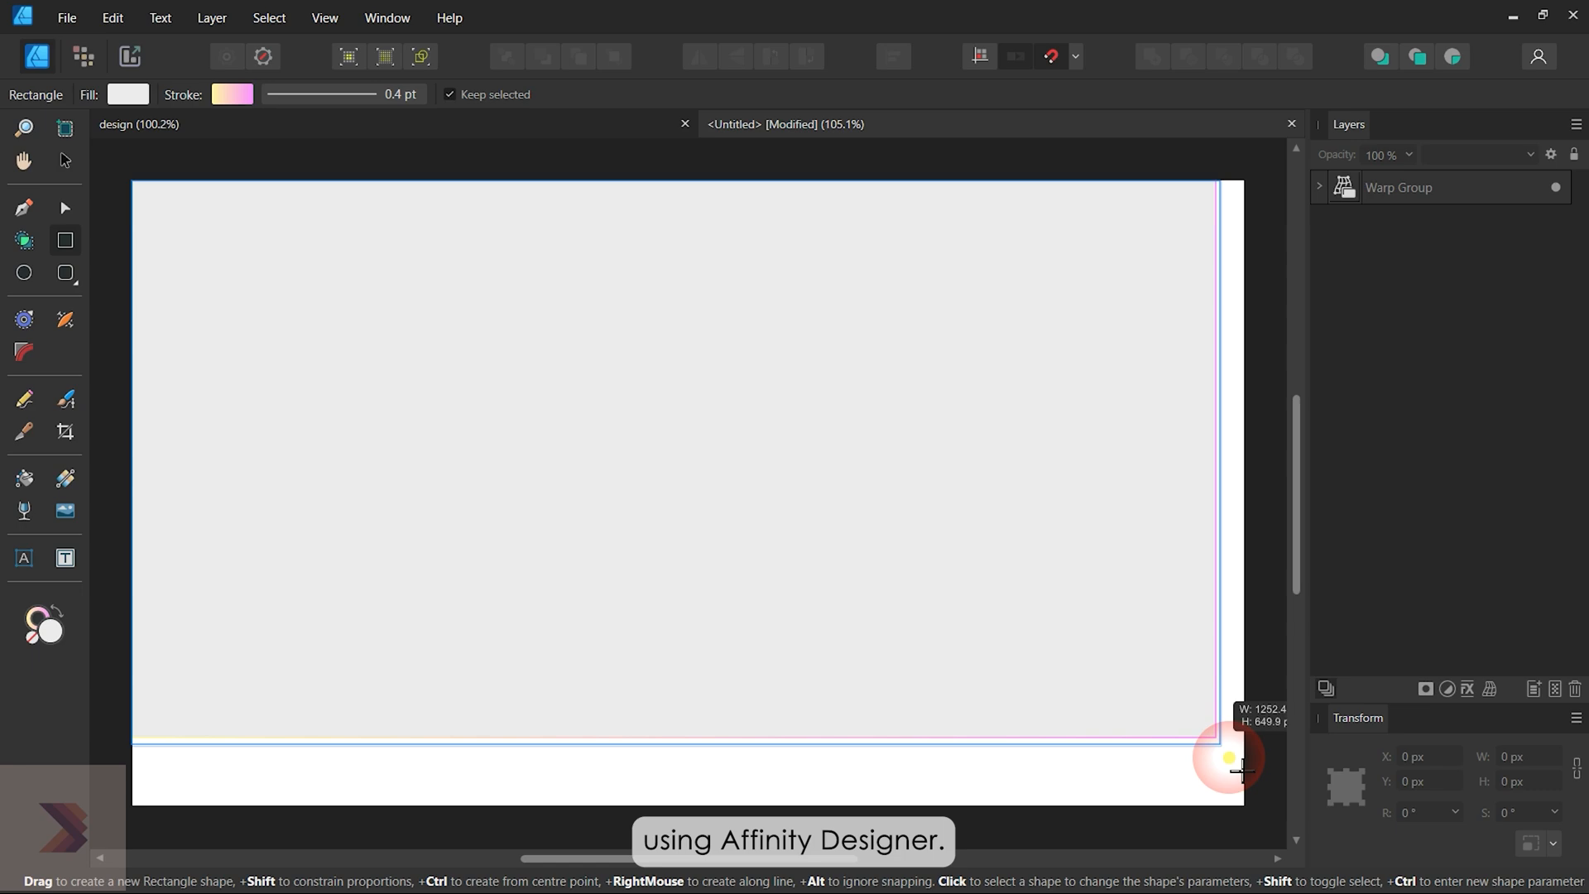
left_click(232, 95)
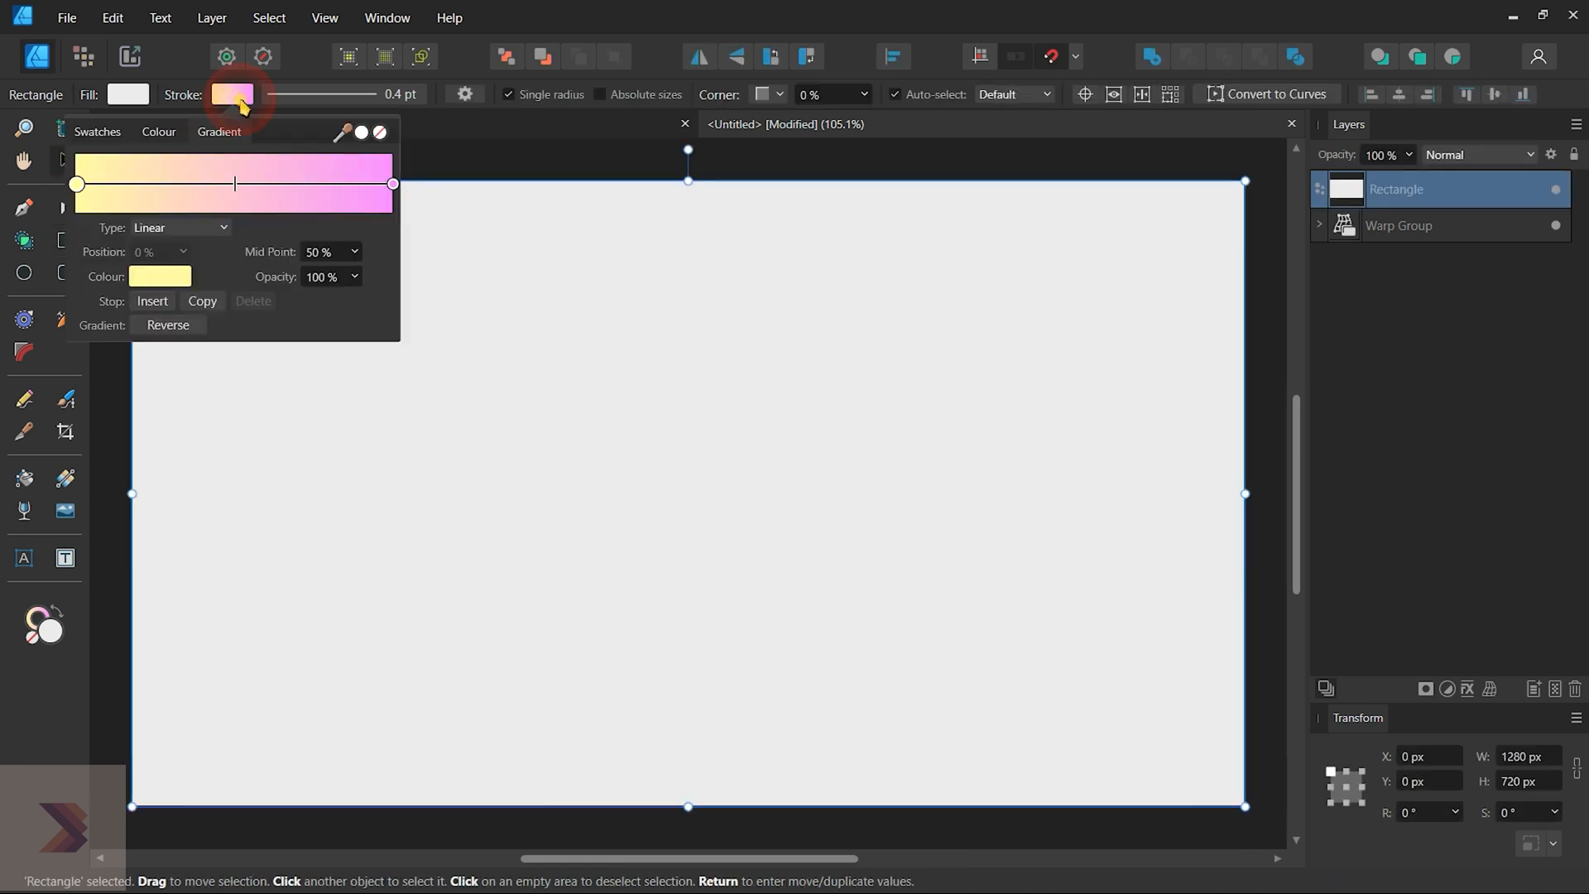